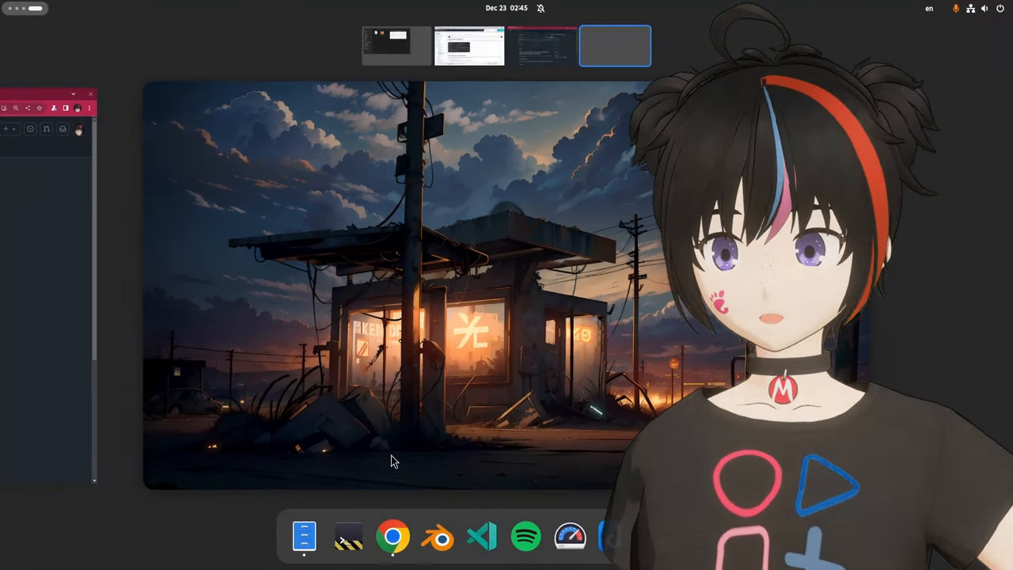
- Create a distrobox container named arch_mojo from the archlinux:latest image
left_click(614, 45)
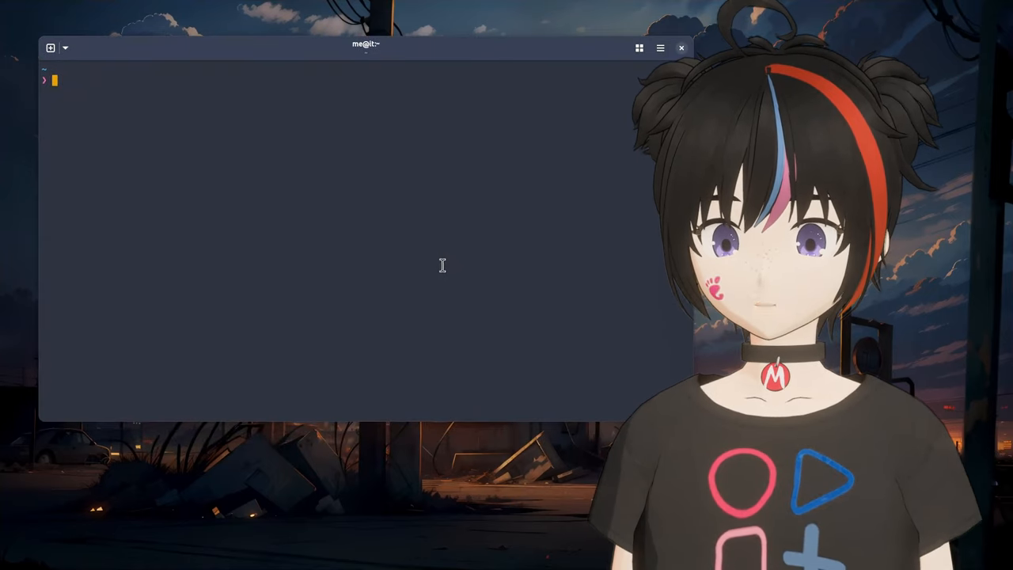
type("distrobox create")
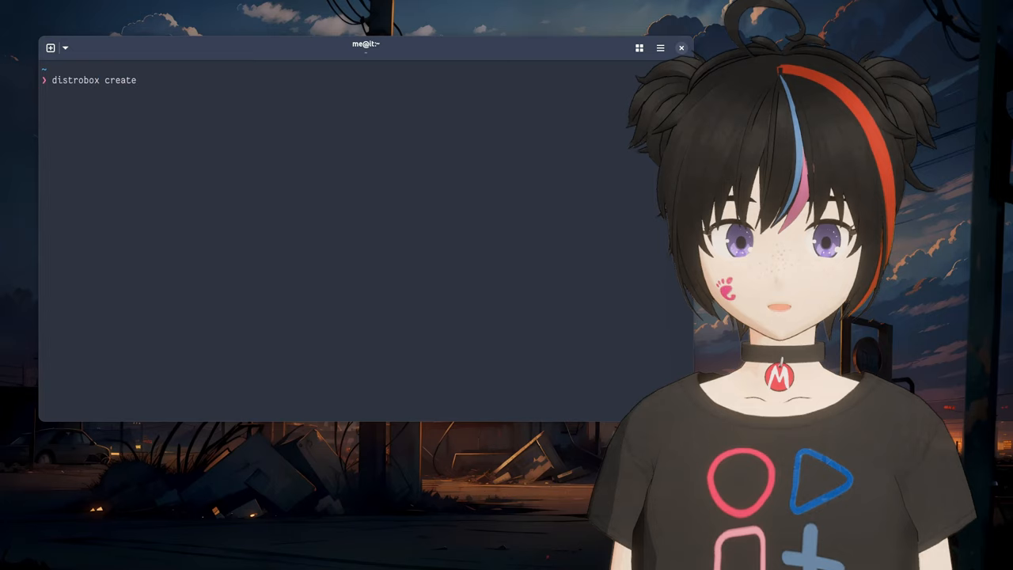
type("--image a")
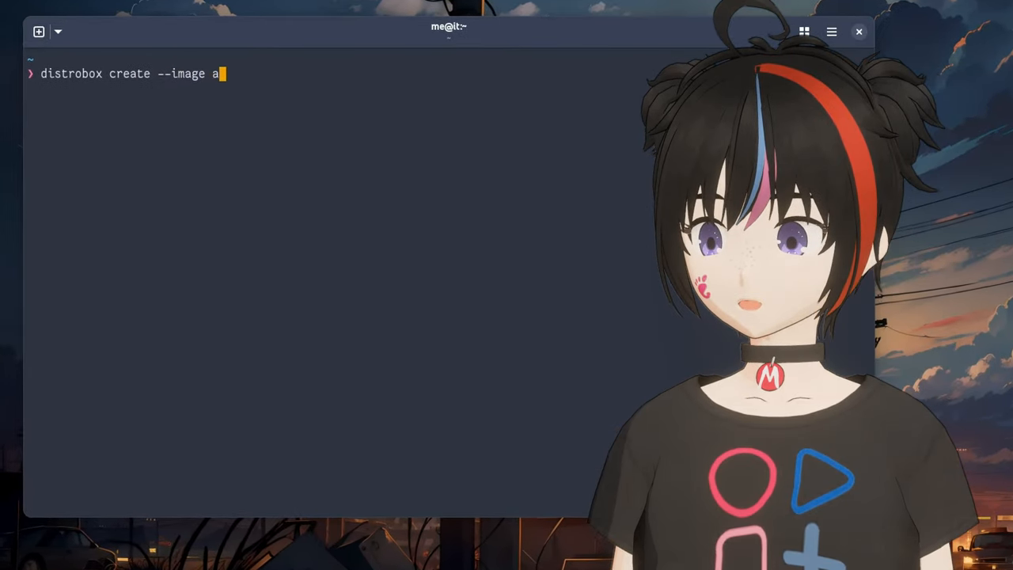
type("rchlinux:")
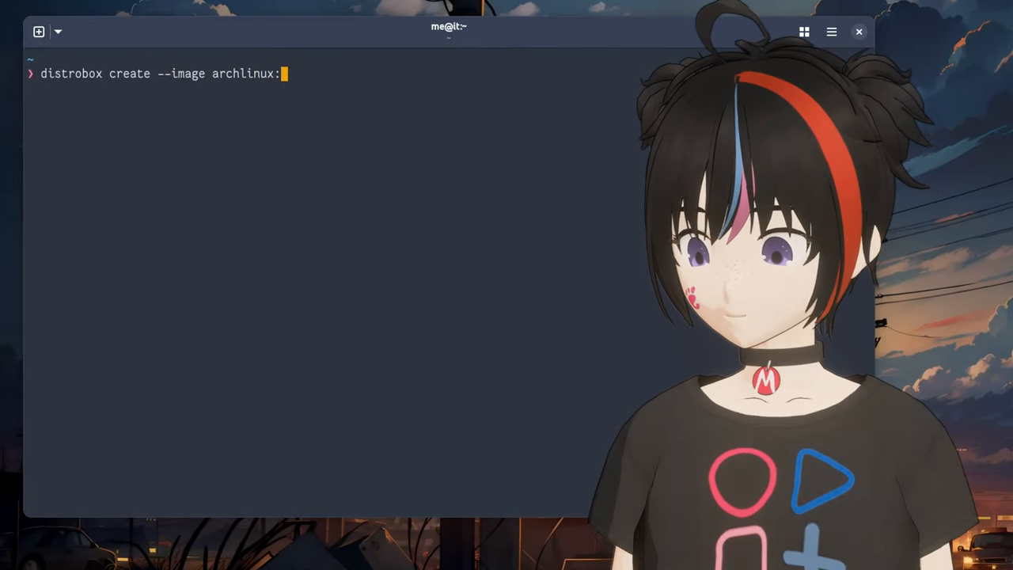
type("latest -")
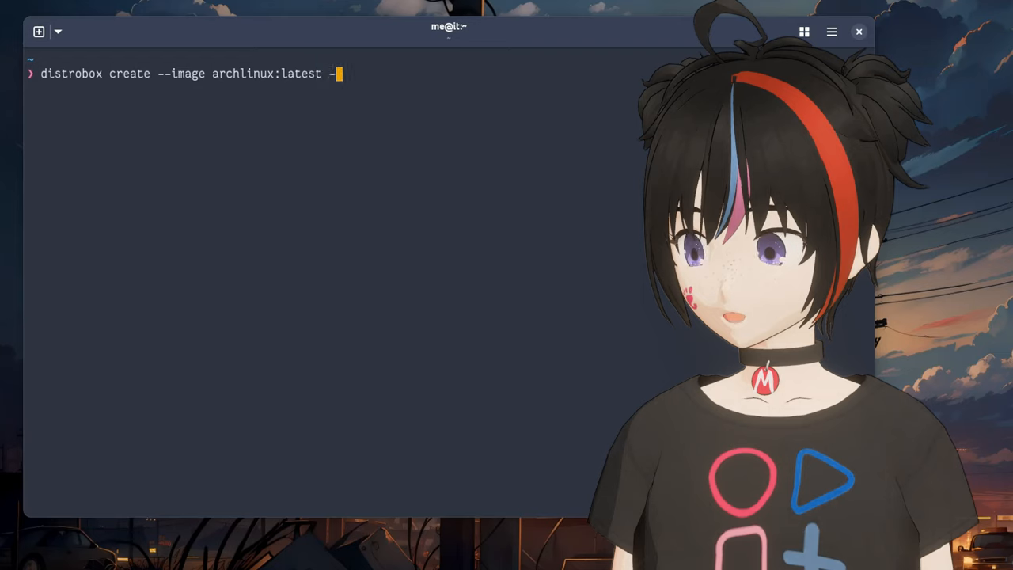
type("-name arch")
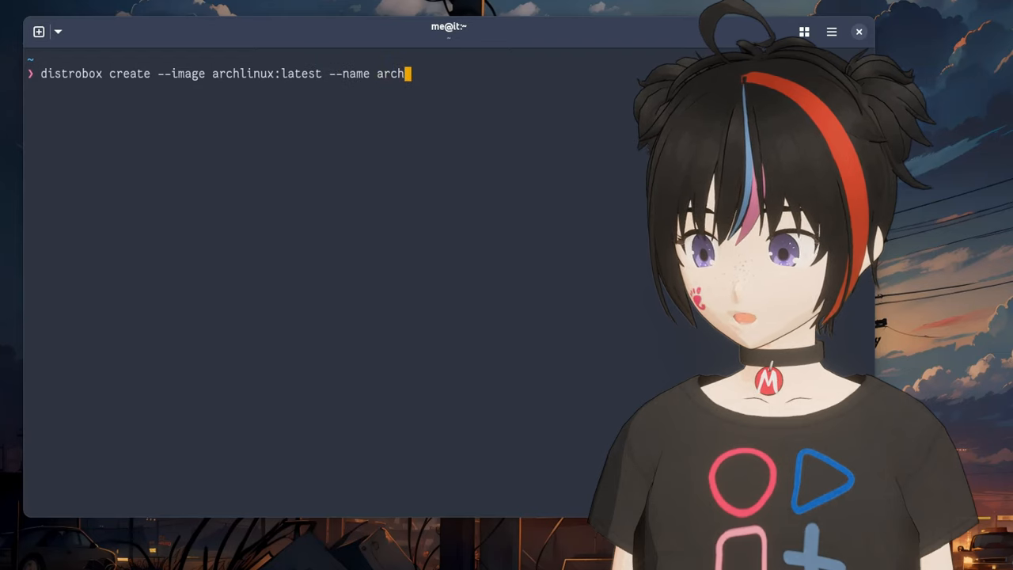
type("_mojo")
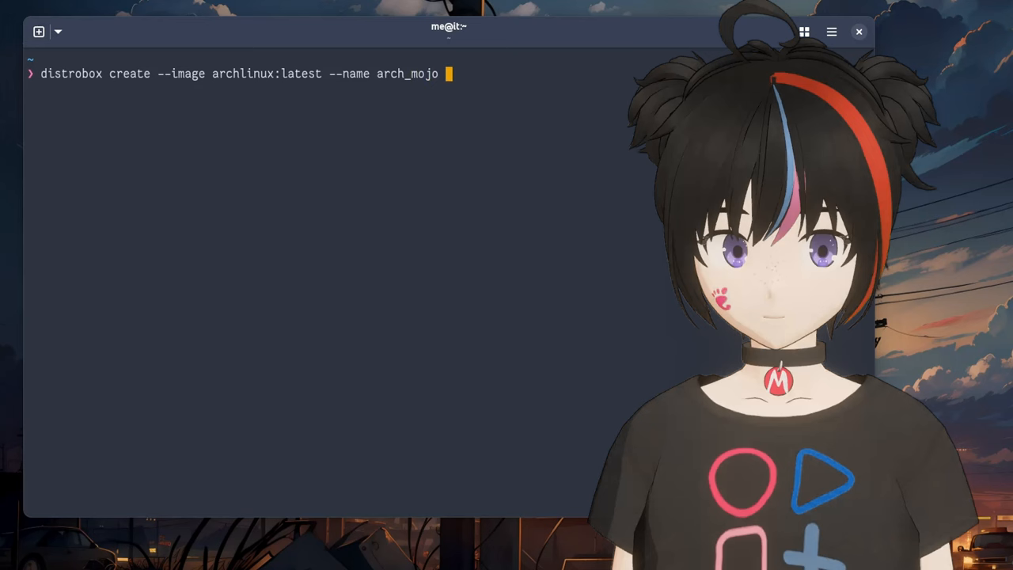
- Enter the arch_mojo container with 'distrobox enter arch_mojo'
type("di")
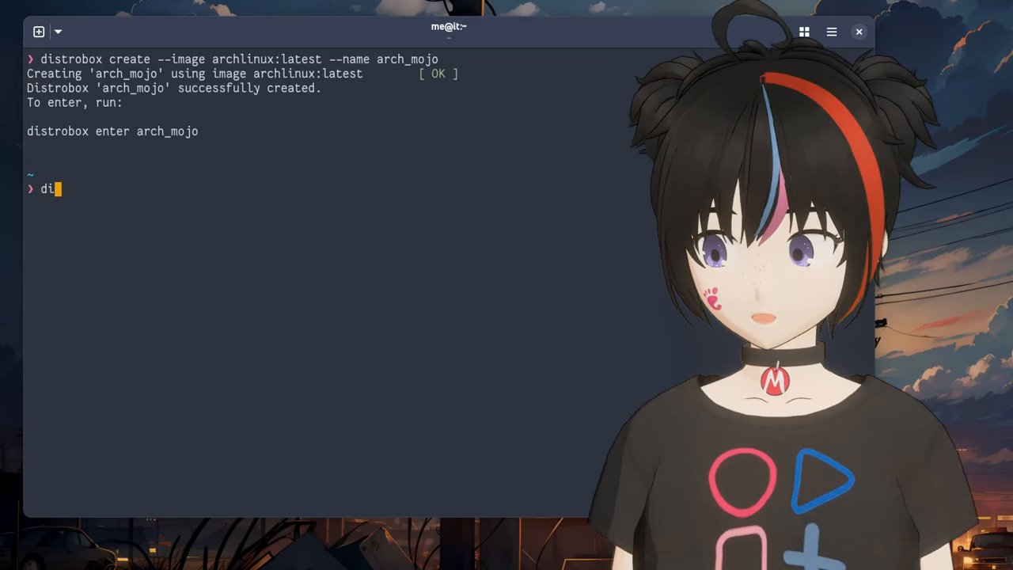
type("strobox")
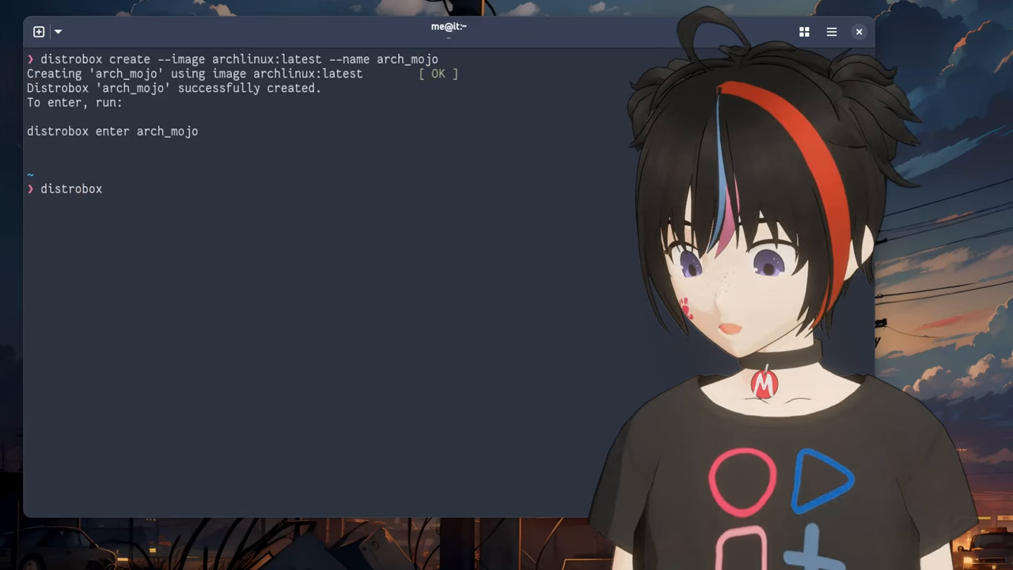
type("enter arch")
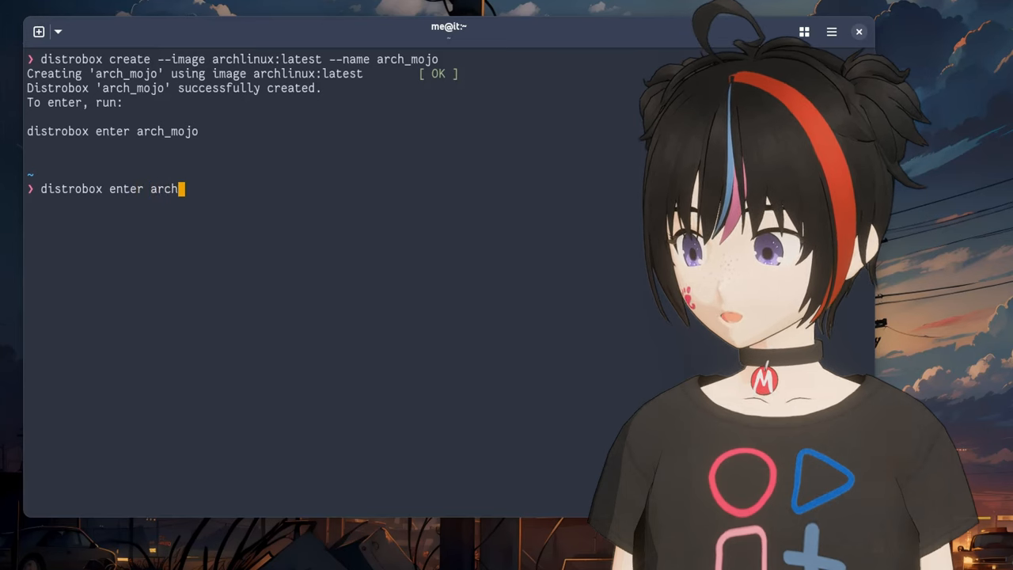
type("_mojo")
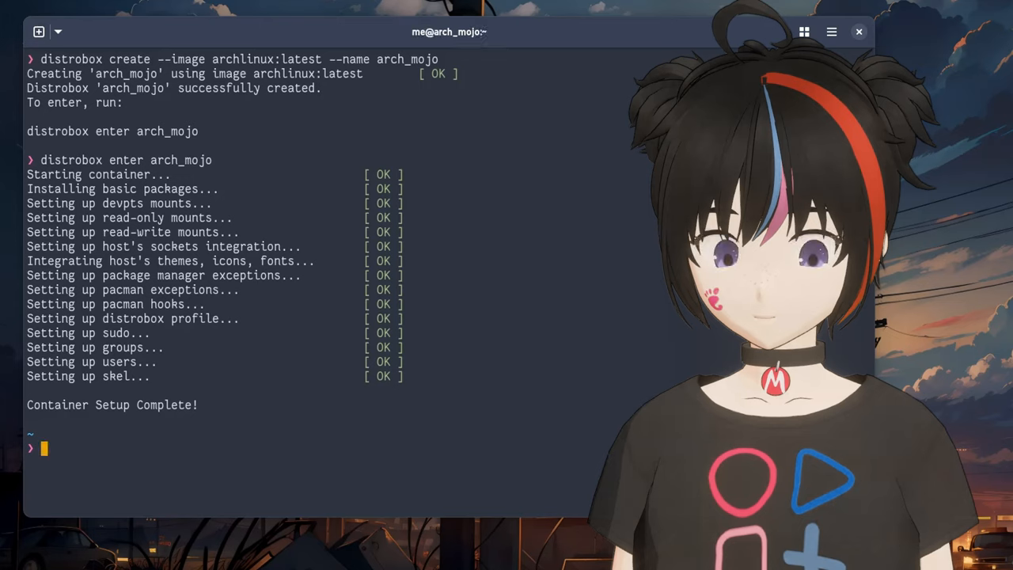
- Run 'sudo pacman -S python base-devel libbsd' in the container shell
type("s")
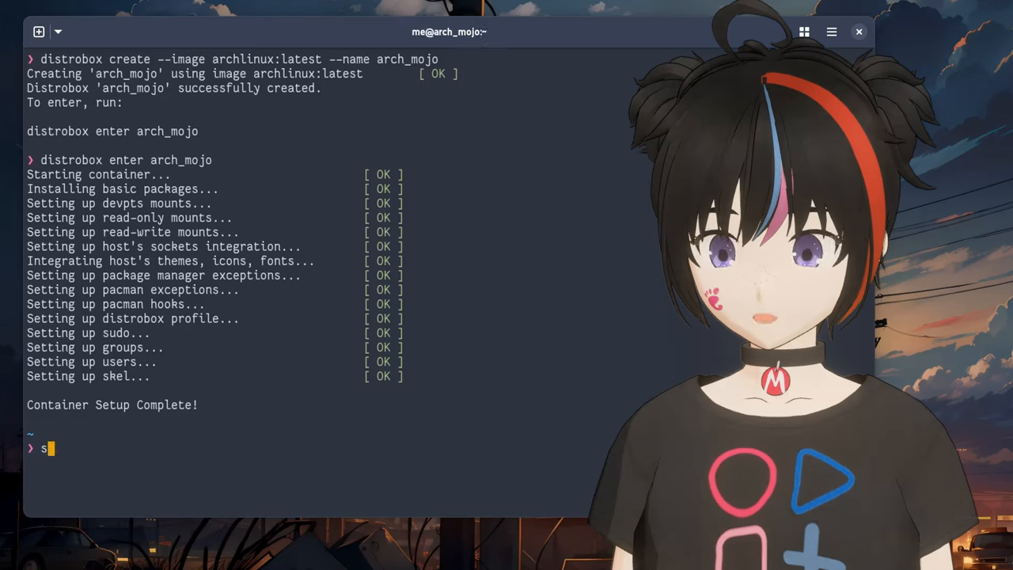
type("udo pacman")
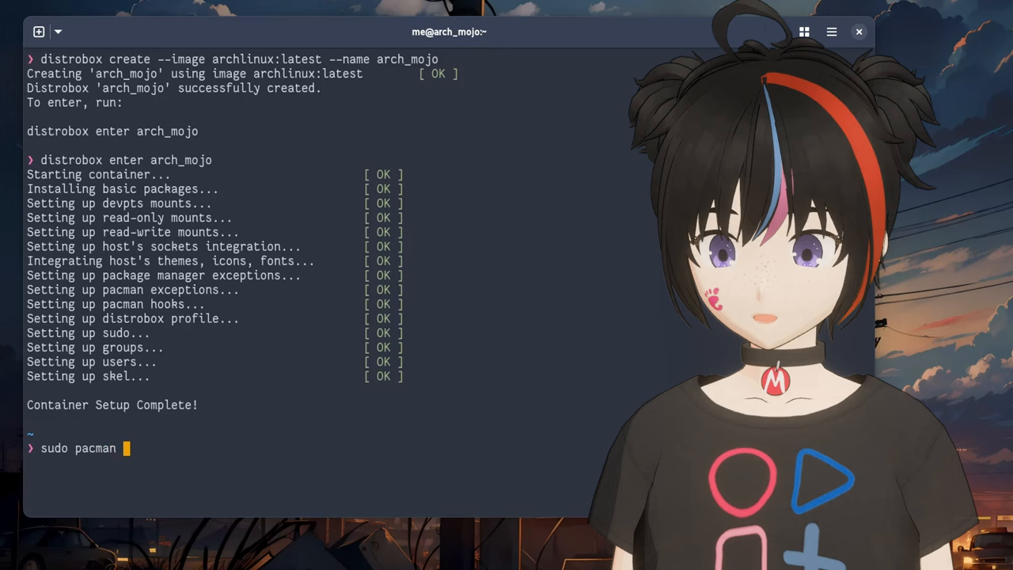
type("-S python base-")
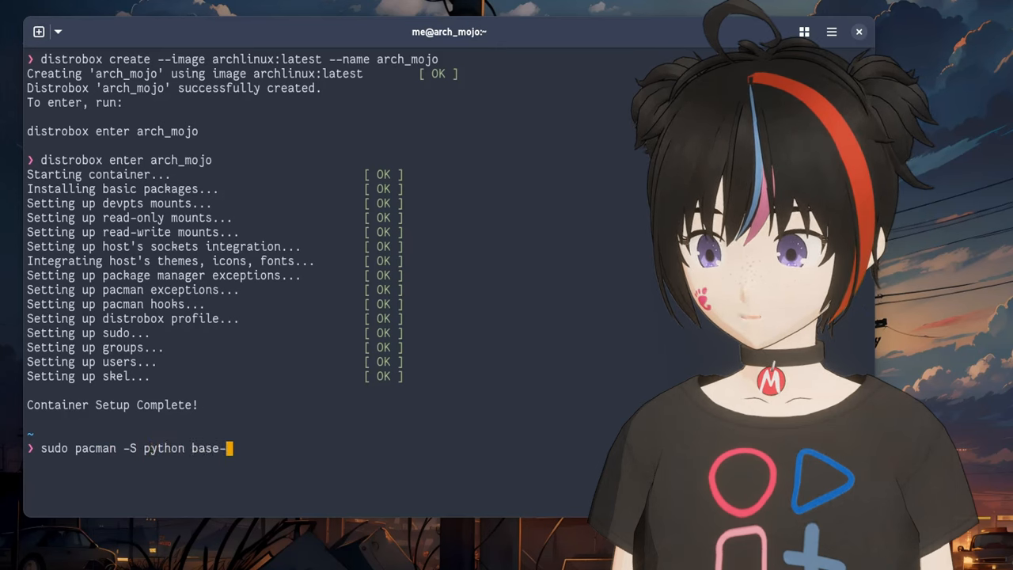
type("devel")
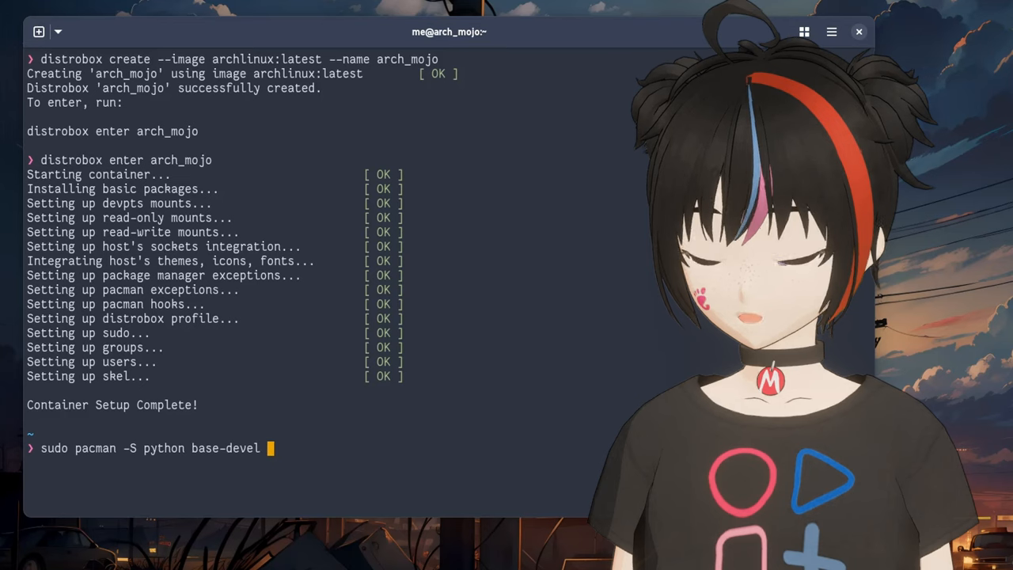
type("libbs")
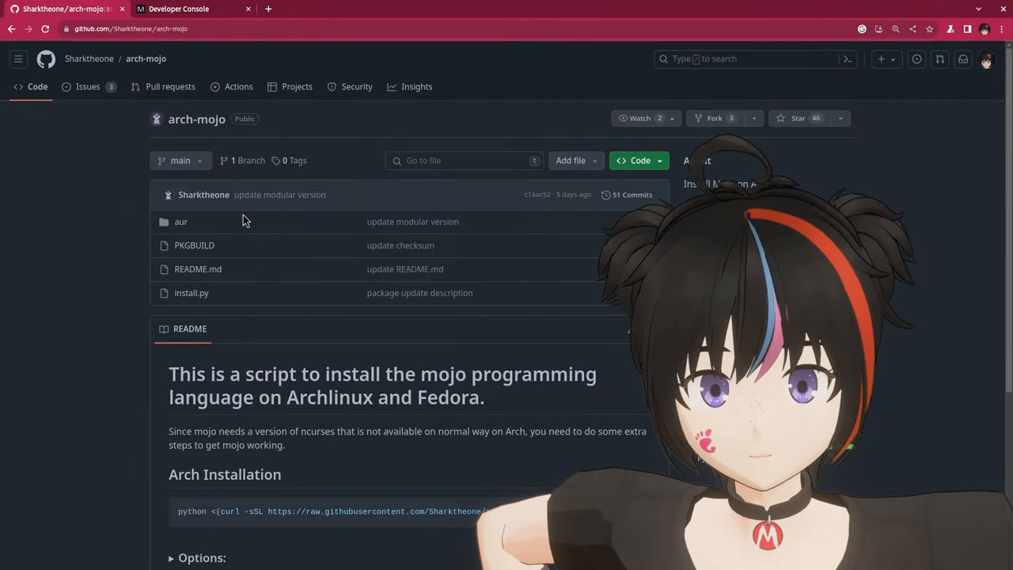
- Scroll the arch-mojo README down to the Arch Installation section
scroll("down", 3)
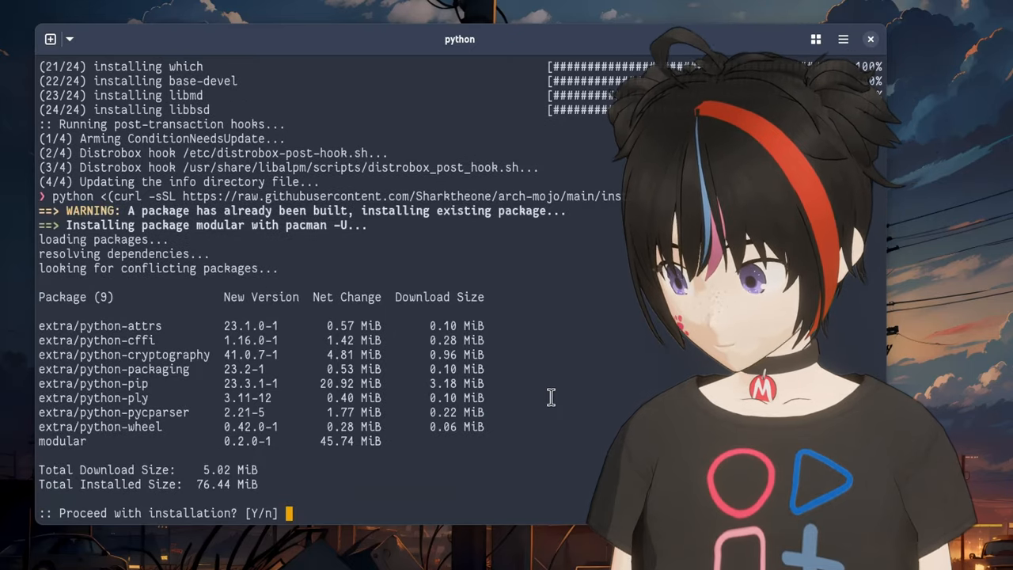
- Answer y at the pacman prompt so the install script installs the modular package
type("y")
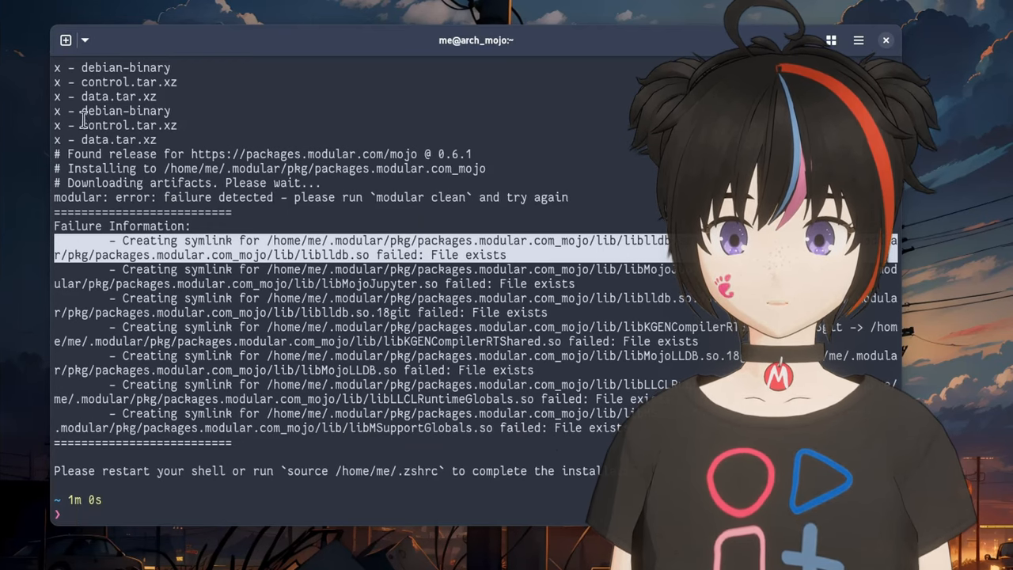
- Start a new terminal session in the archmojo container from the new-tab dropdown
left_click(84, 41)
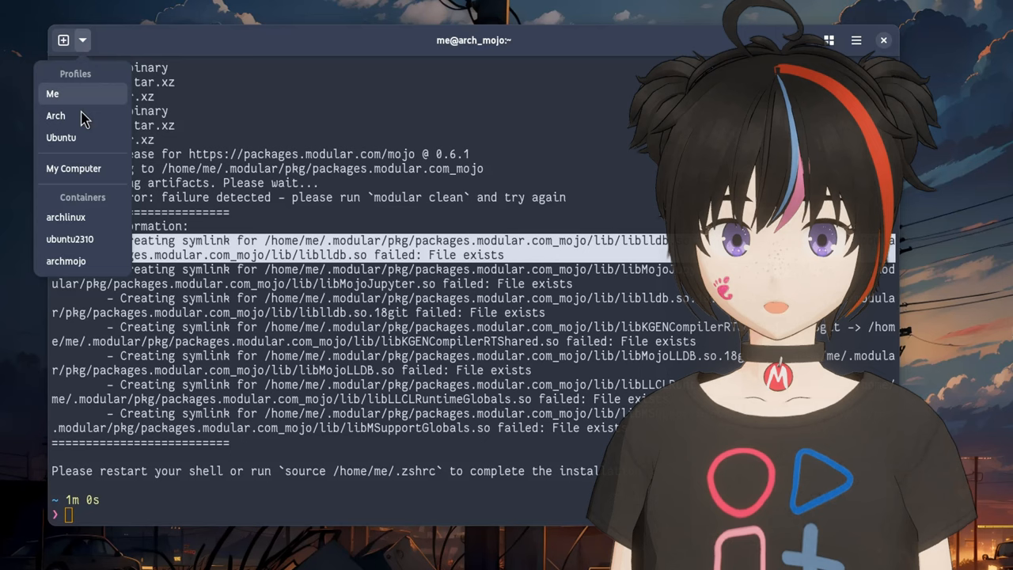
left_click(52, 94)
type("mojo")
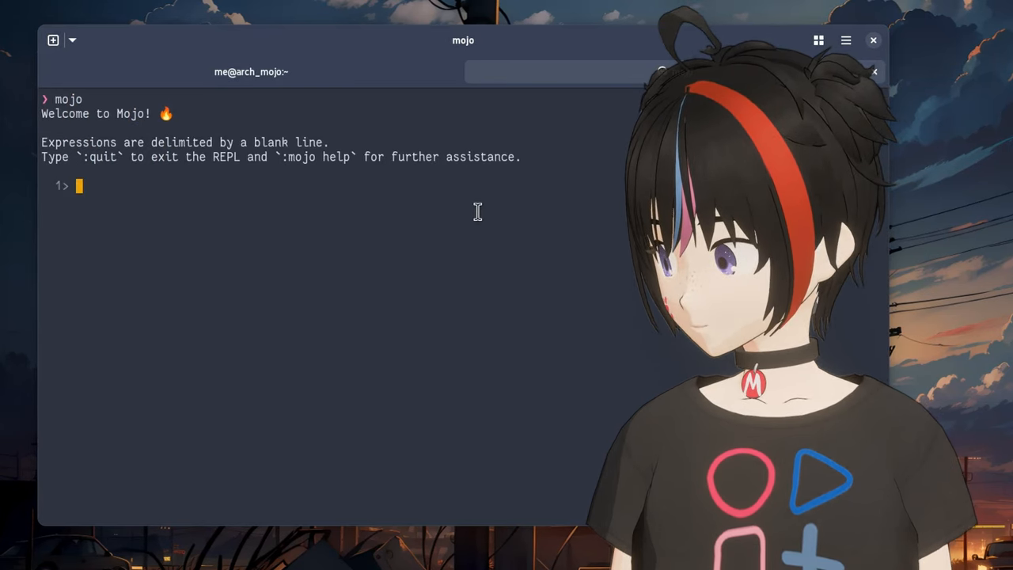
- Enter print("hello mojo") in the Mojo REPL so it prints hello mojo
type("print")
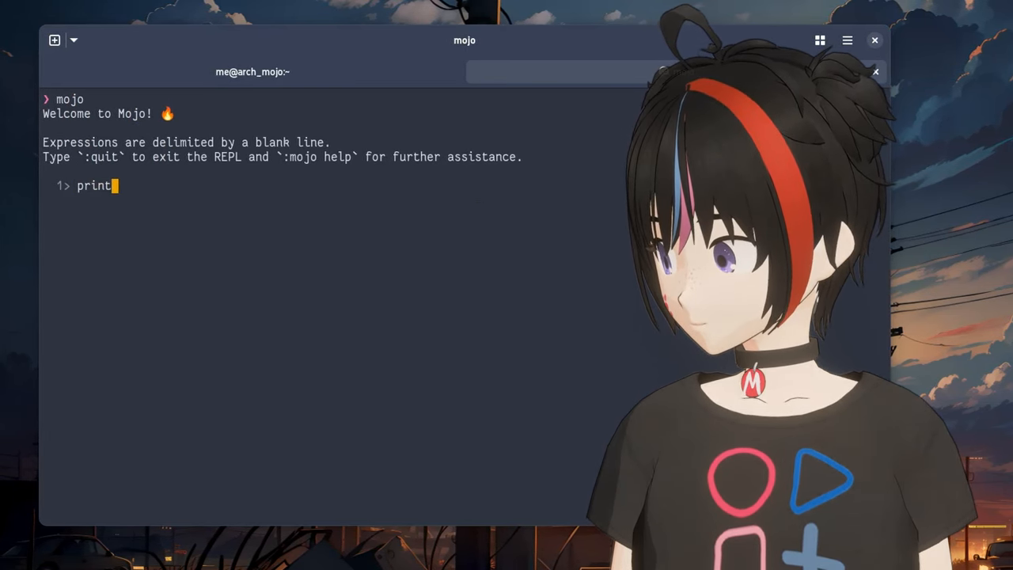
type("\" \"")
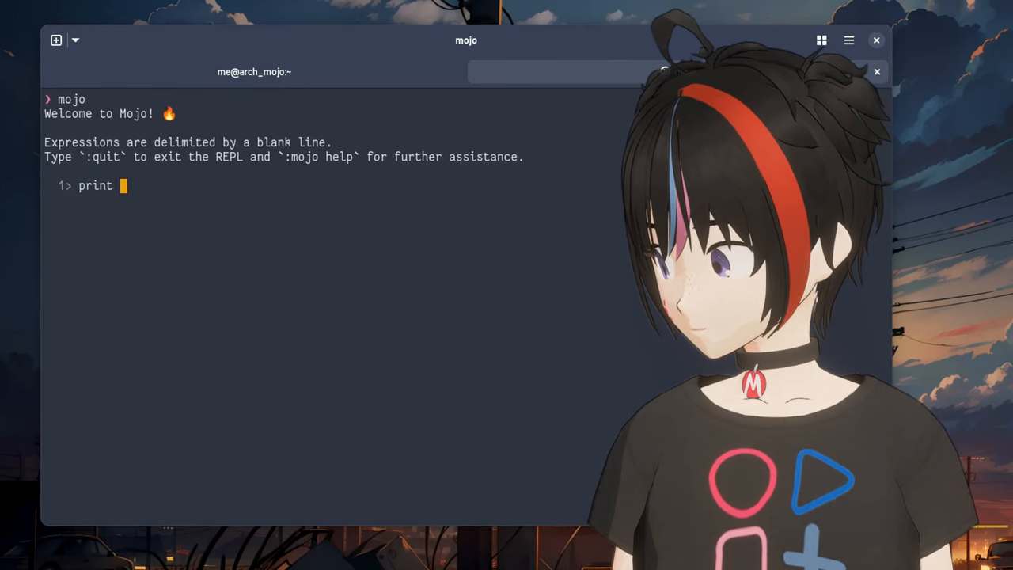
type("(")
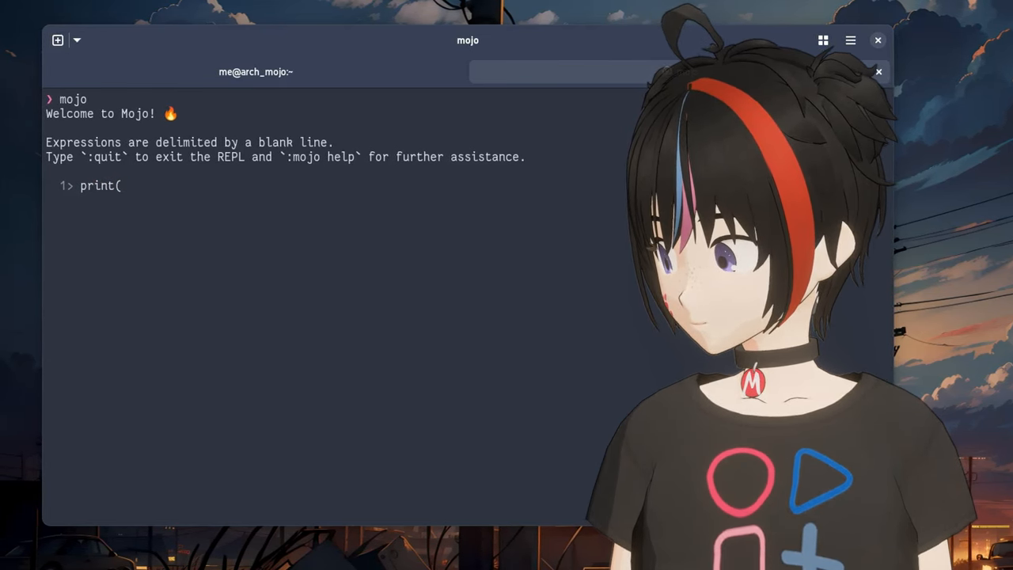
type("\"hello mo")
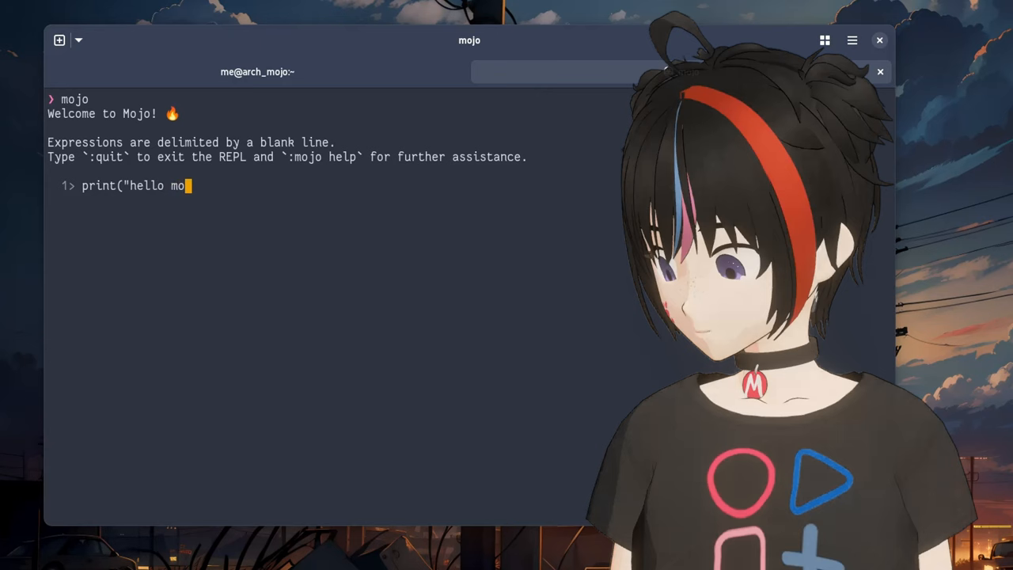
type("jo\"")
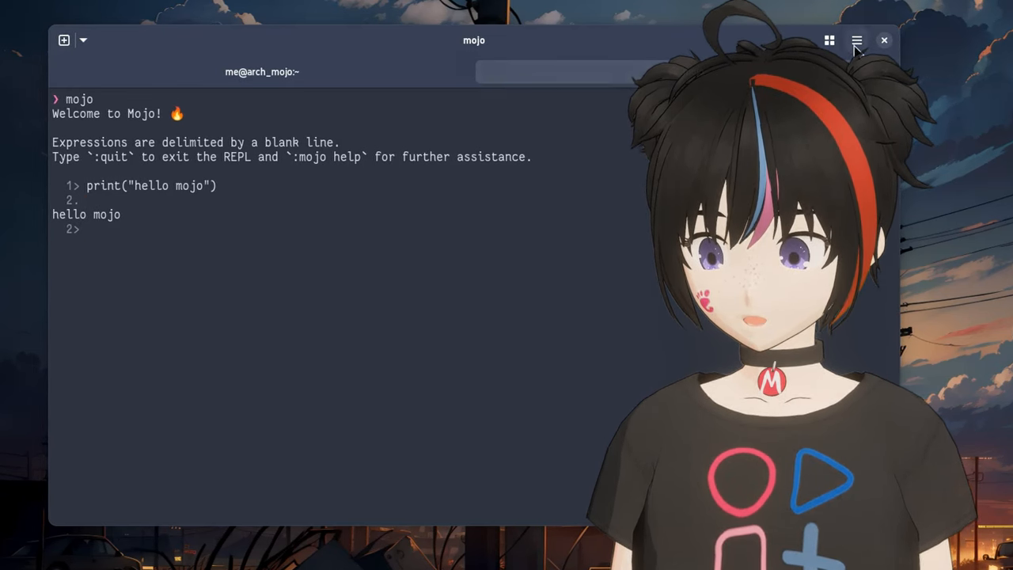
- Add a new terminal profile in preferences and name it 'Arch Mojo'
left_click(857, 41)
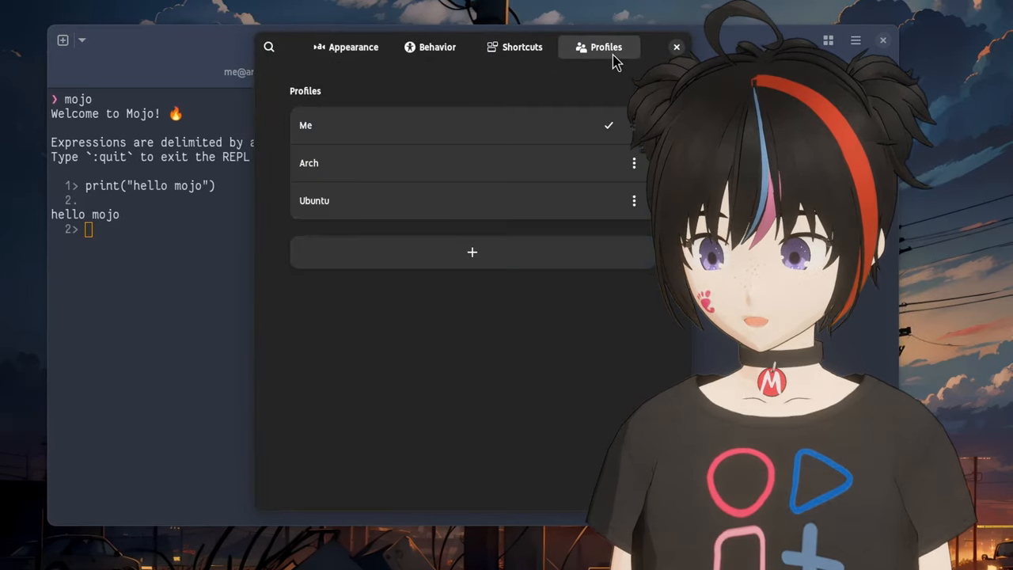
left_click(472, 252)
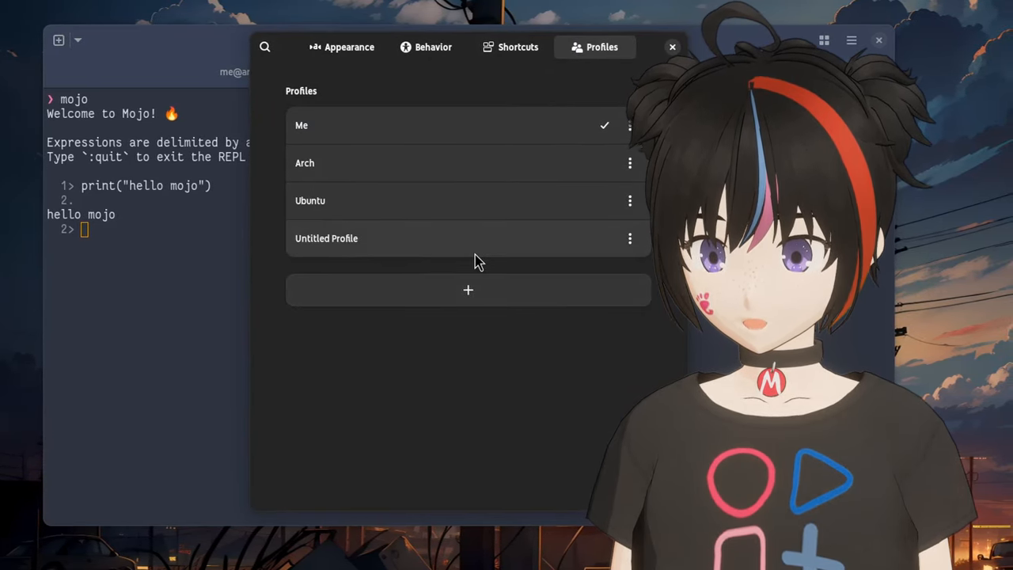
left_click(326, 237)
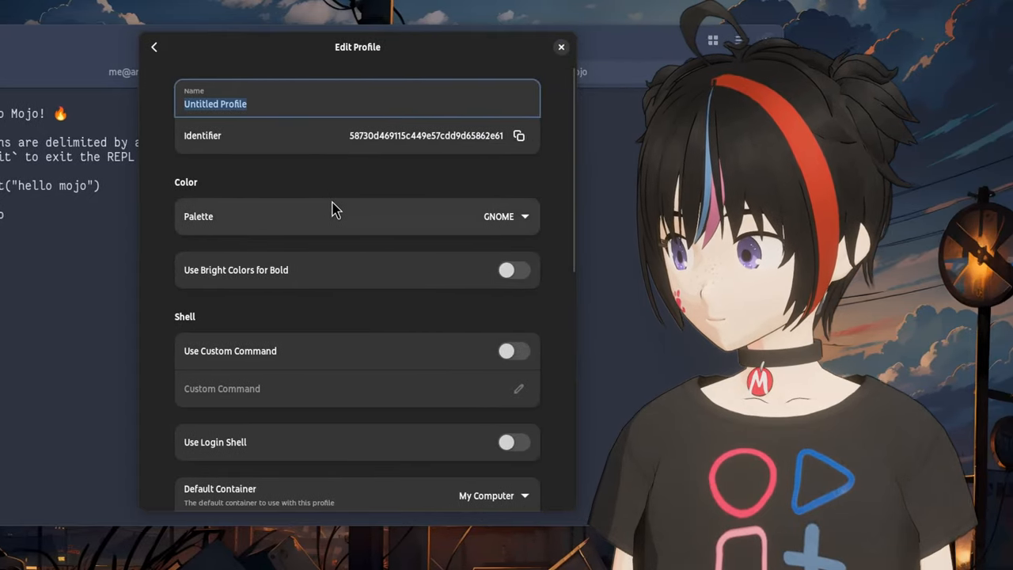
type("A")
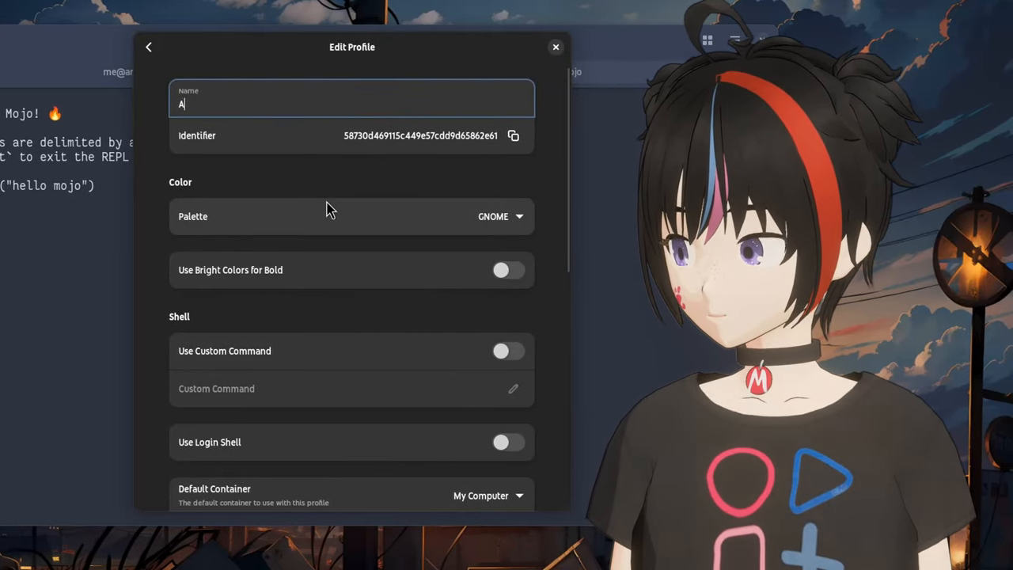
type("rch Mojo")
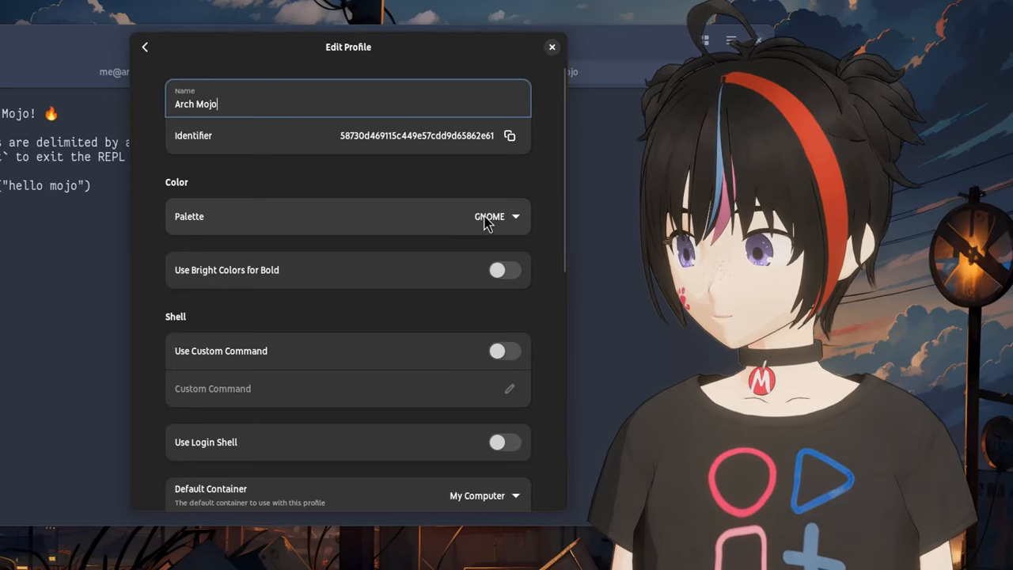
- Give the profile the 3024 Day palette and the arch_mojo default container
left_click(494, 215)
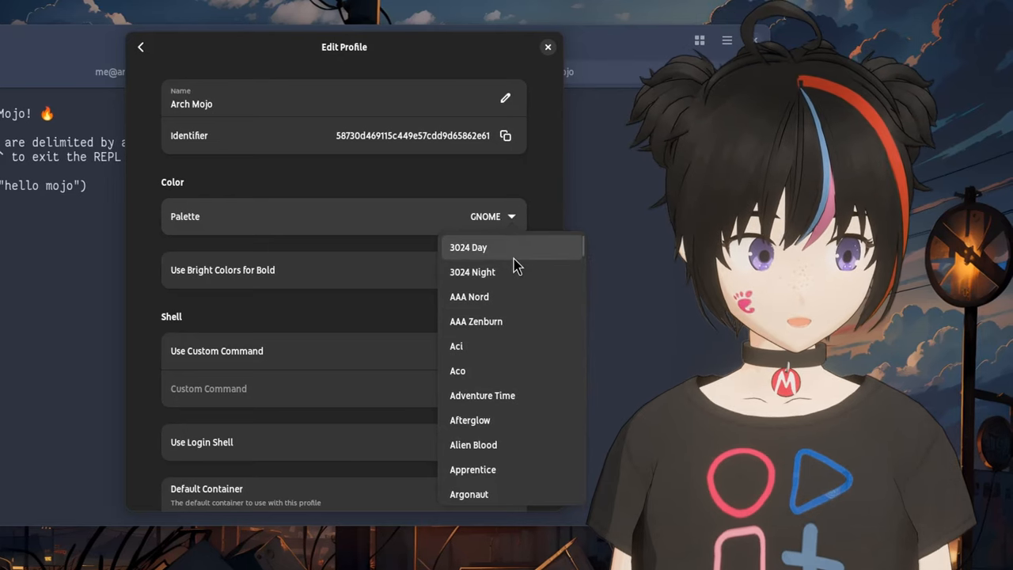
left_click(469, 247)
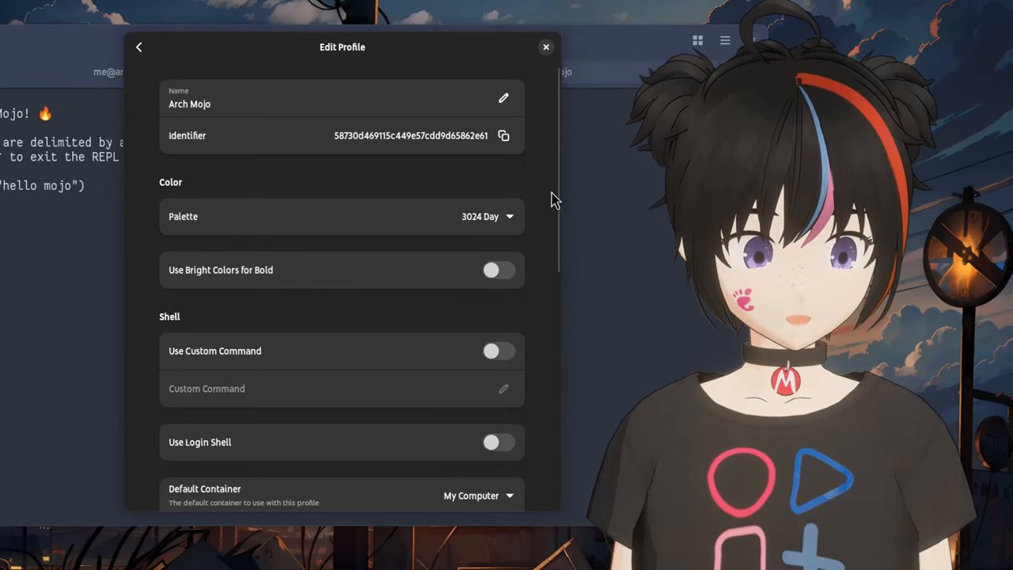
scroll("down", 3)
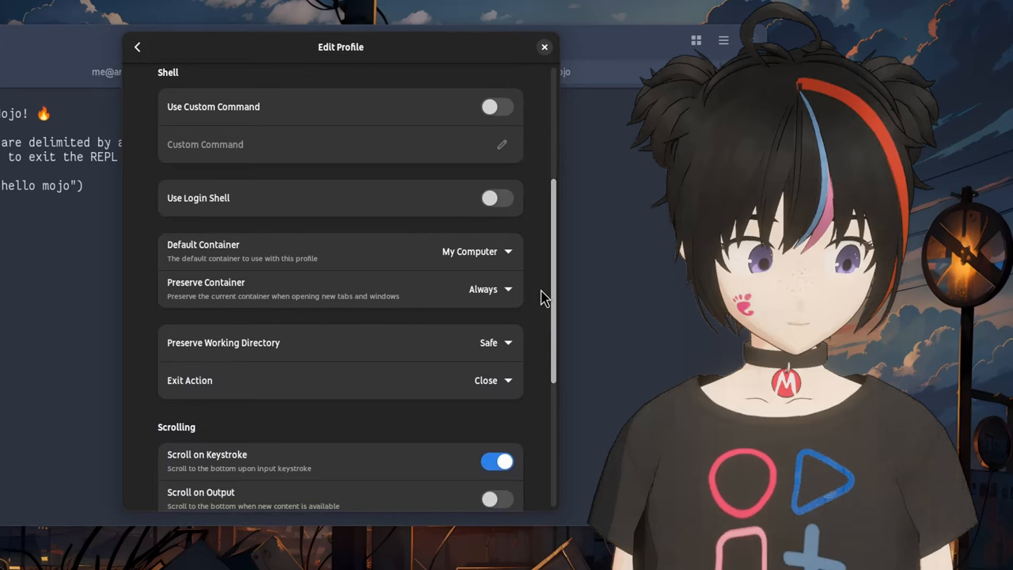
left_click(475, 250)
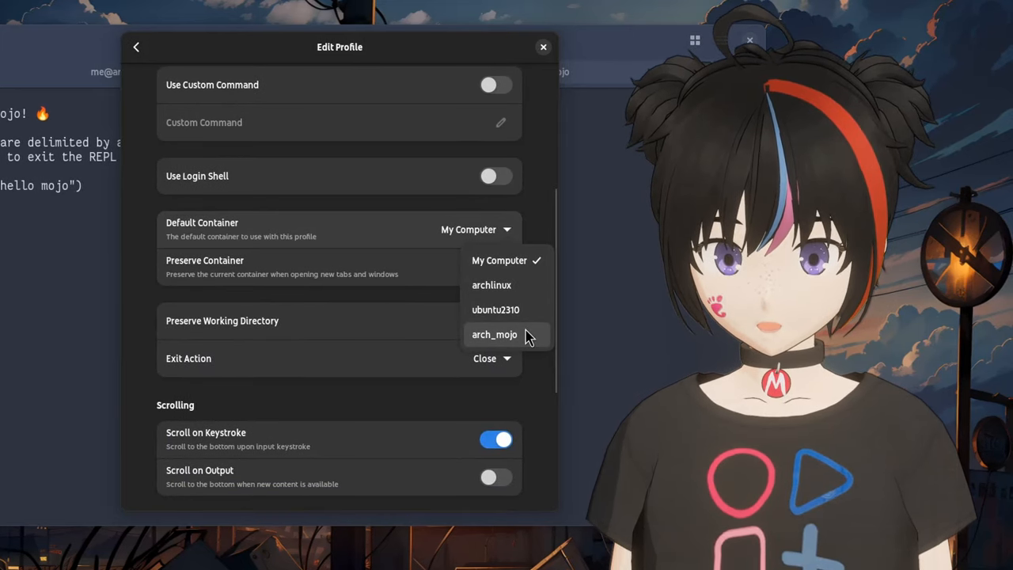
left_click(494, 334)
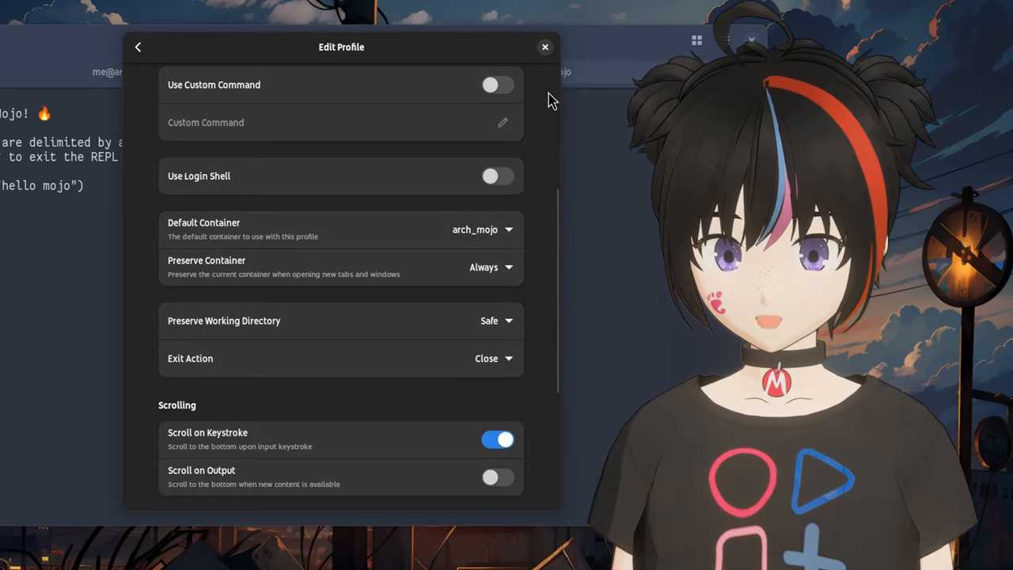
left_click(545, 48)
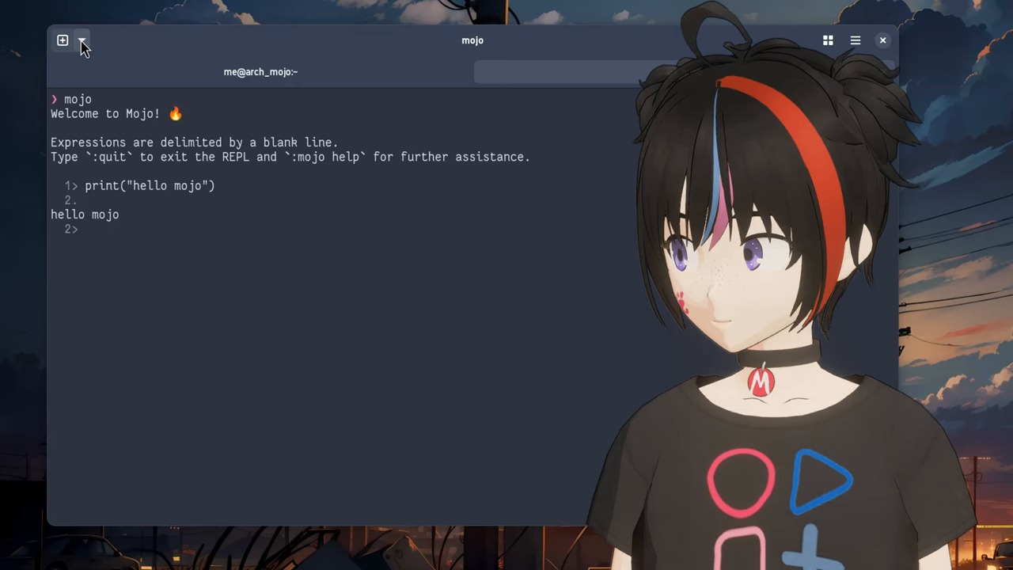
- Open a new light-coloured Arch Mojo profile tab in the arch_mojo container
left_click(82, 41)
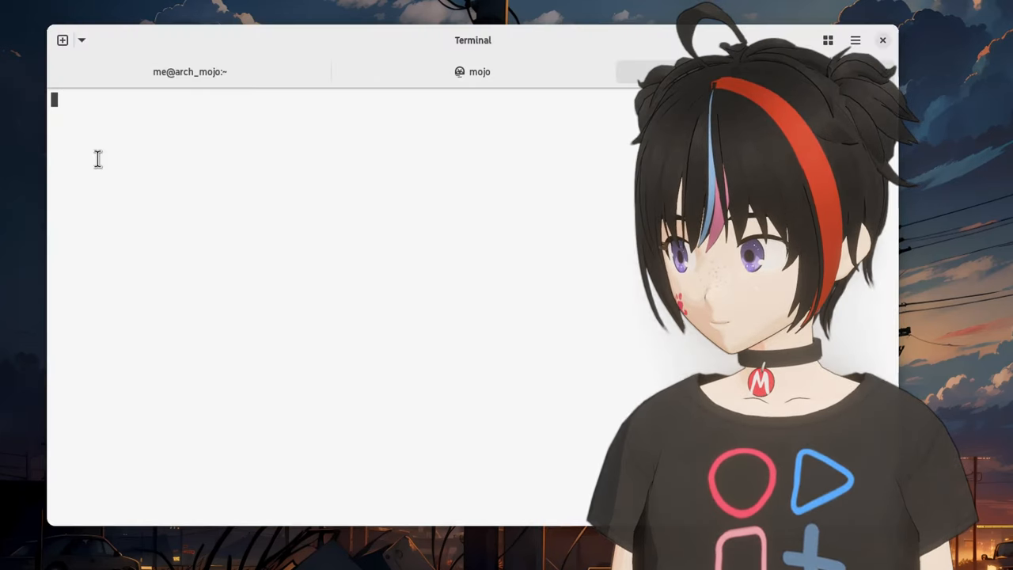
left_click(63, 40)
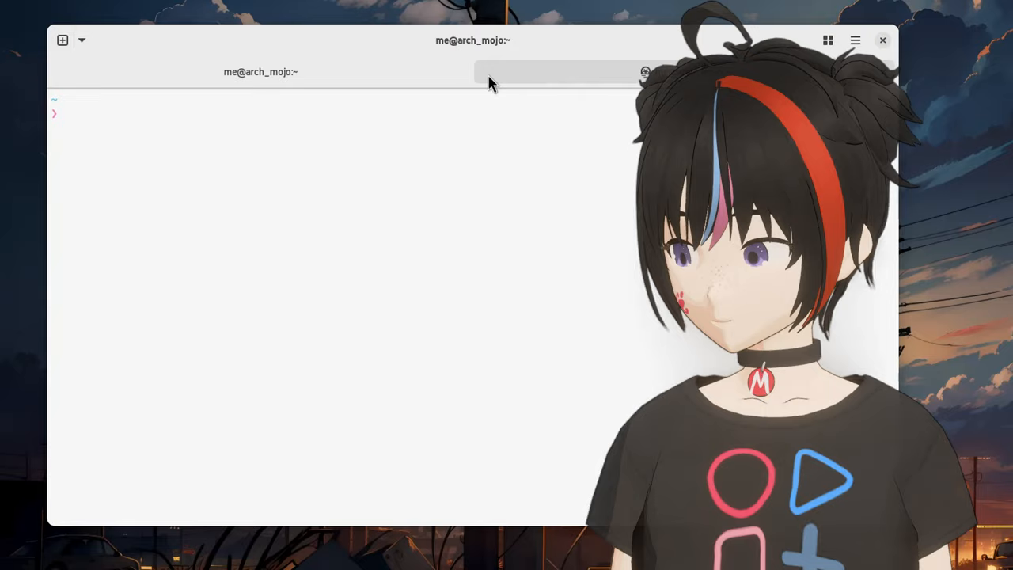
left_click(828, 41)
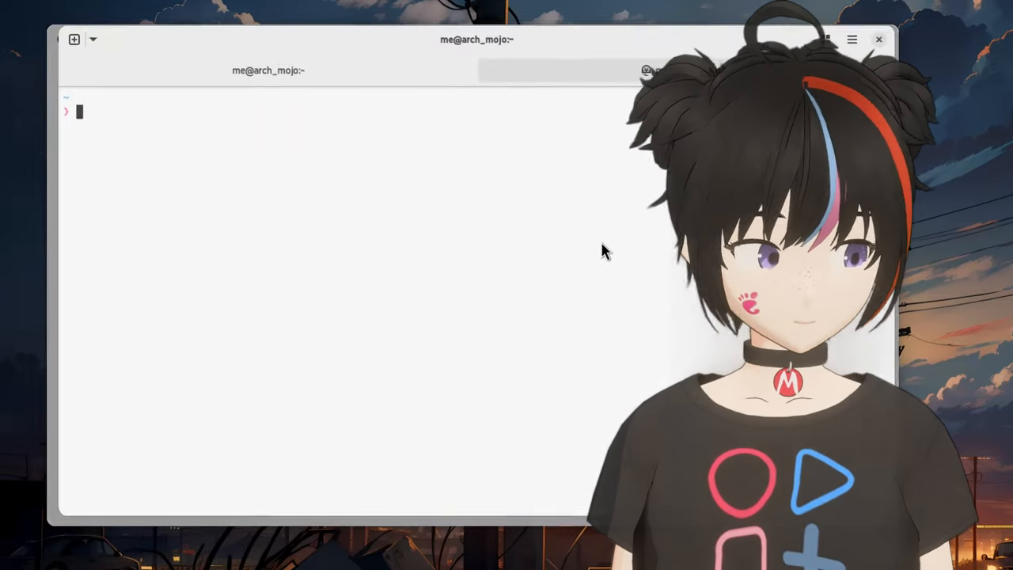
- Close the extra tab from the tab overview and return to the install-log shell
left_click(92, 39)
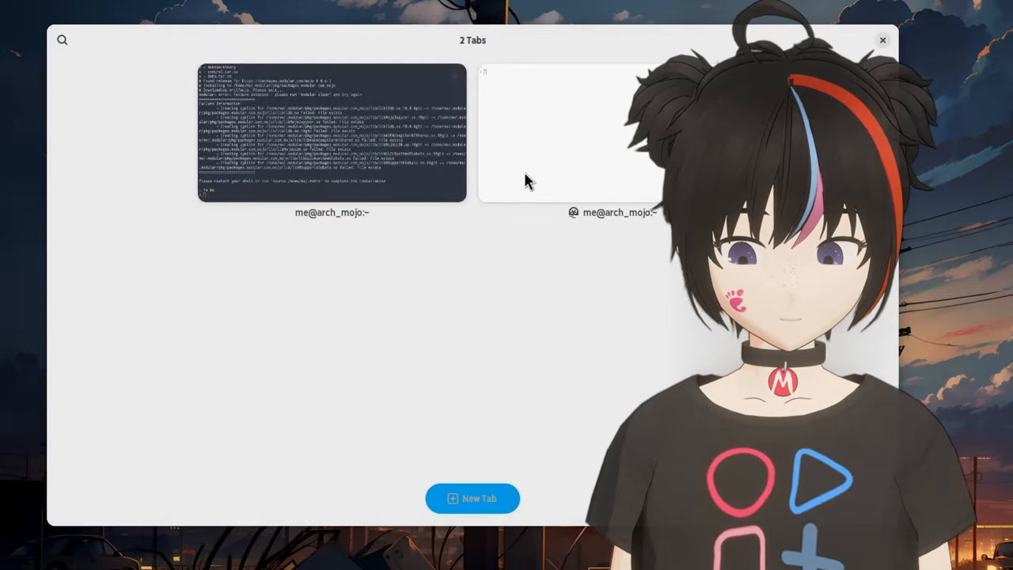
right_click(567, 134)
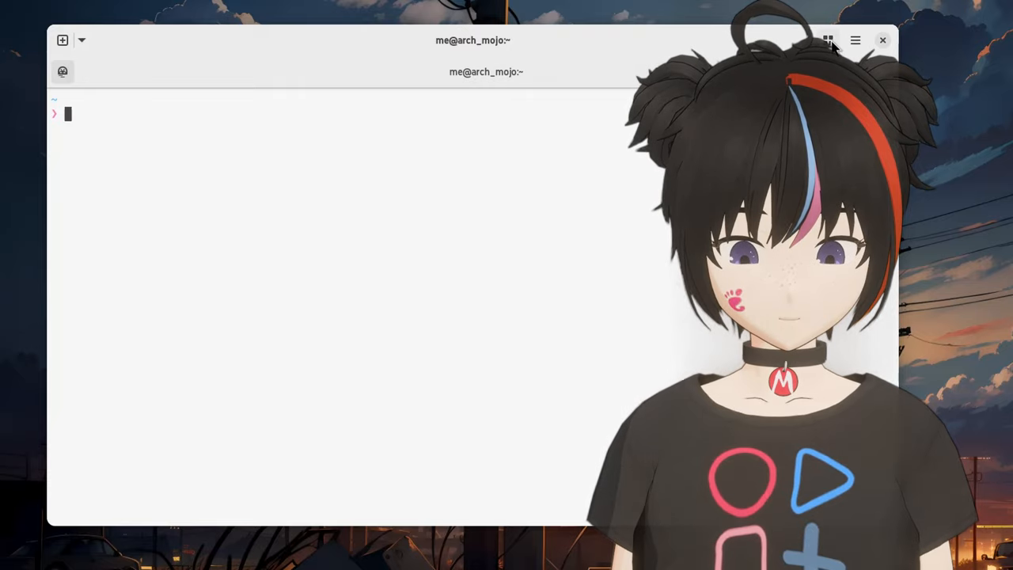
left_click(828, 41)
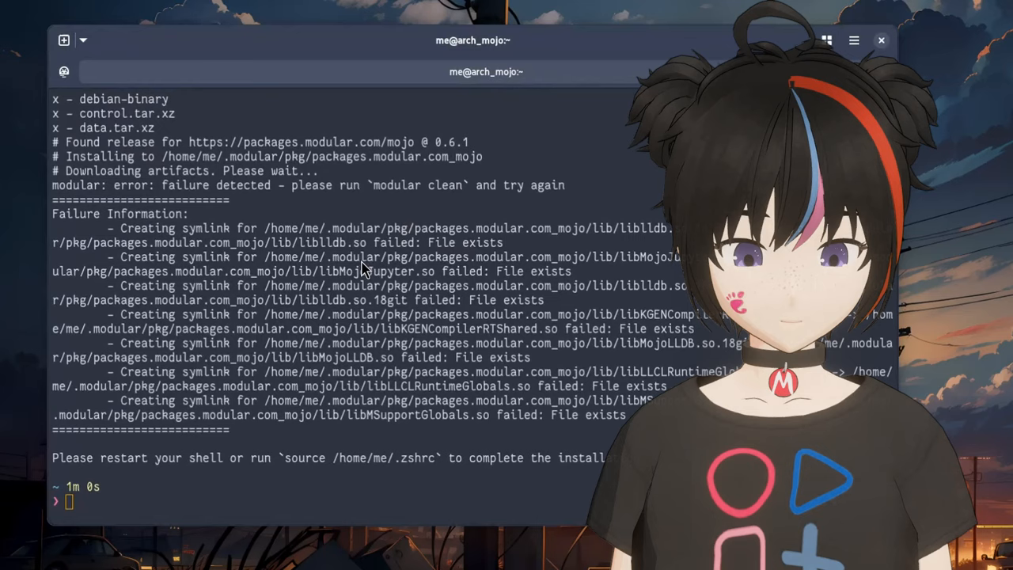
- Try 'hx hello.mojo', see hx is not found, and switch to a fresh shell tab
type("hx")
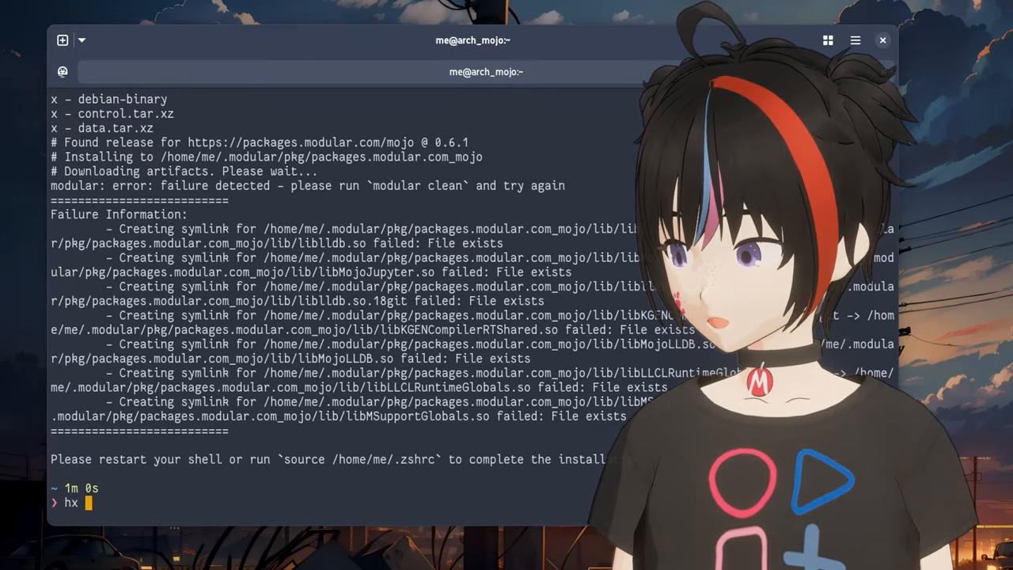
type("hello")
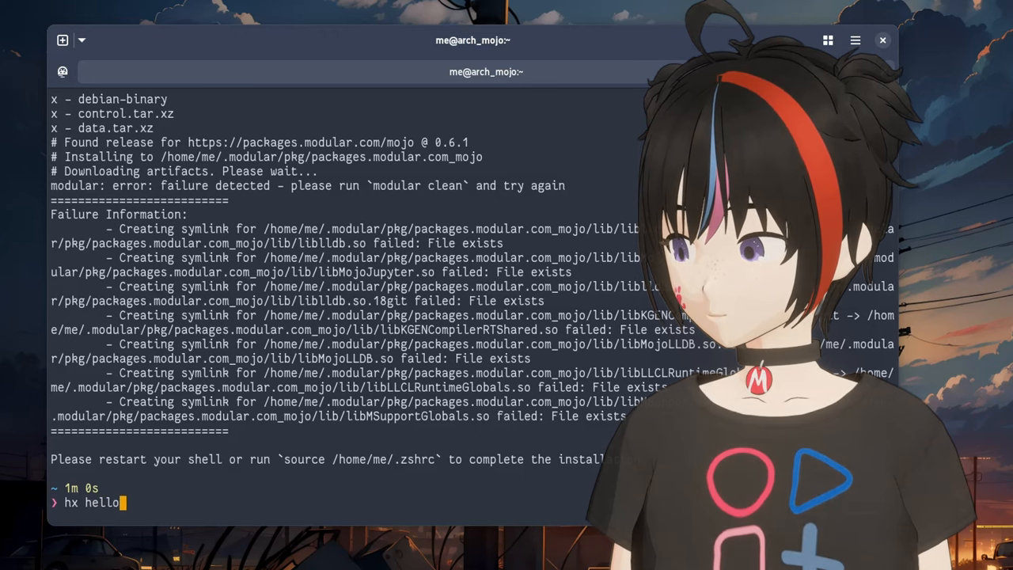
type(".mojo")
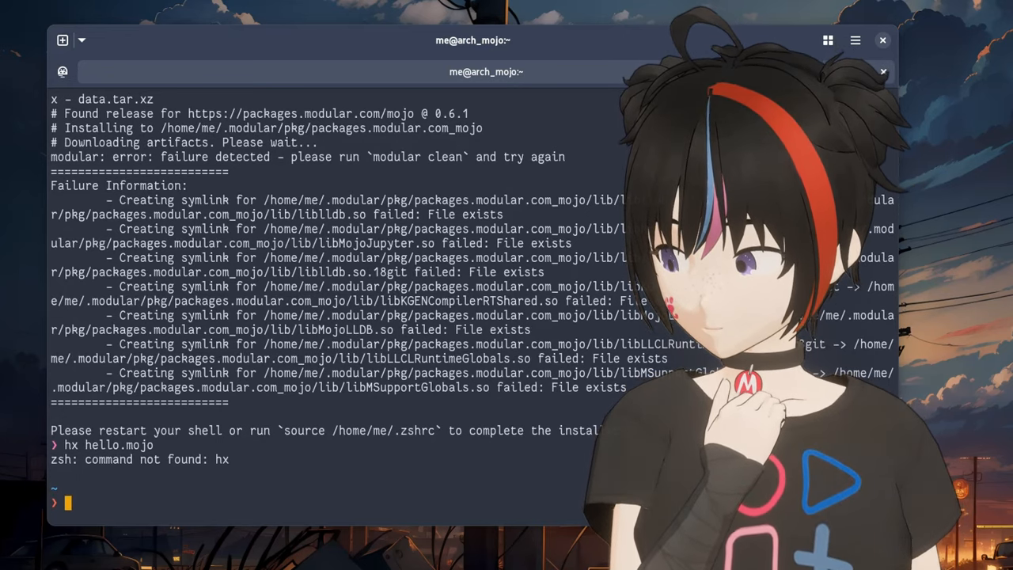
left_click(81, 42)
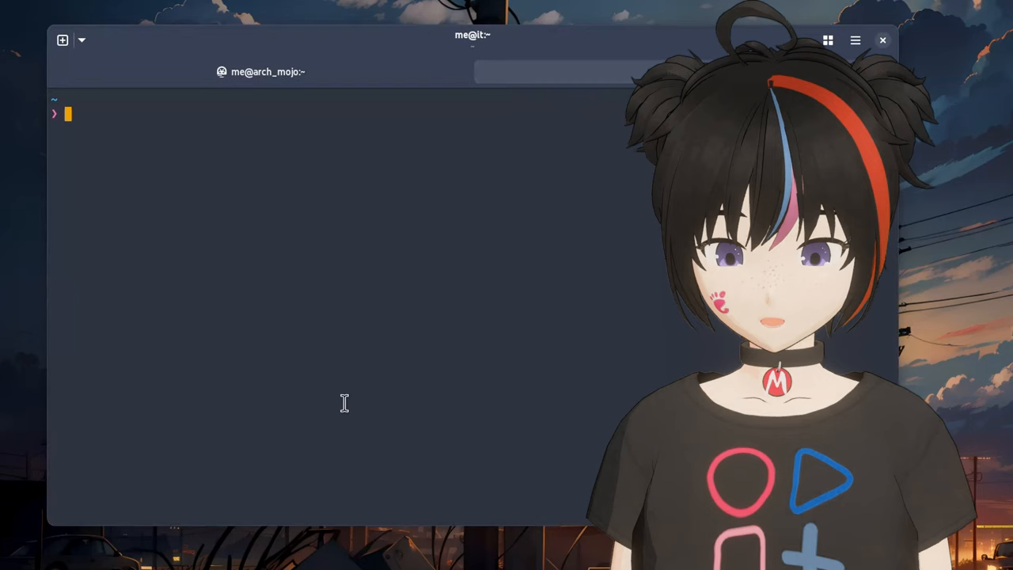
- Write hello.mojo in Helix with fn main(): print("hello mojo") and save with :wq
type("hx")
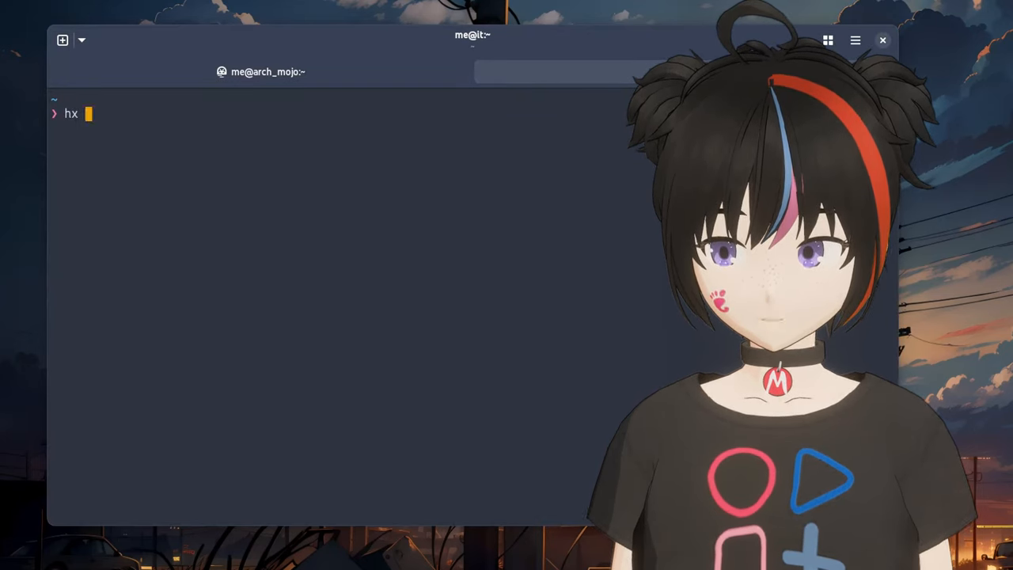
type("hello.")
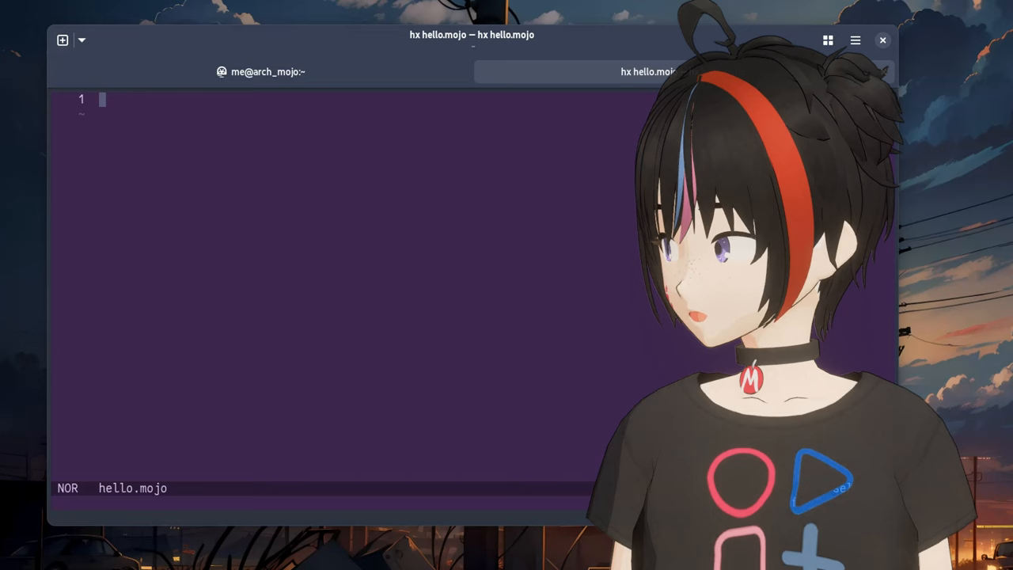
type("fn")
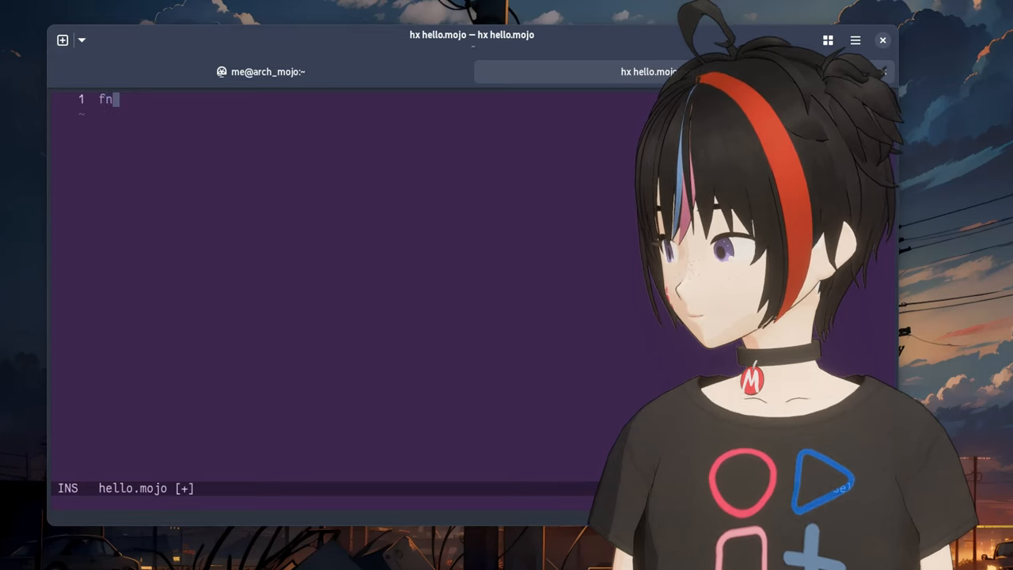
type("main():")
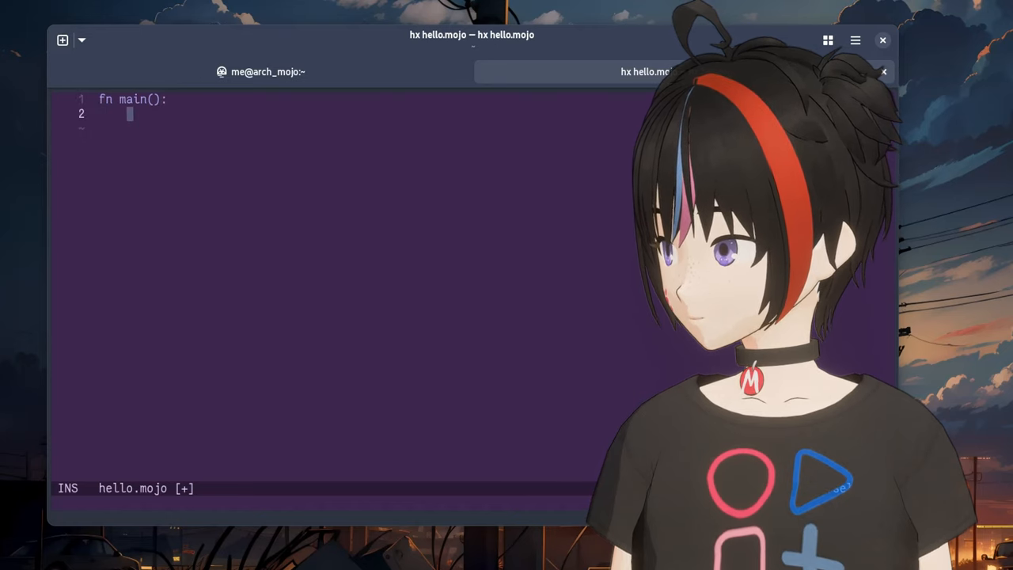
type("prin")
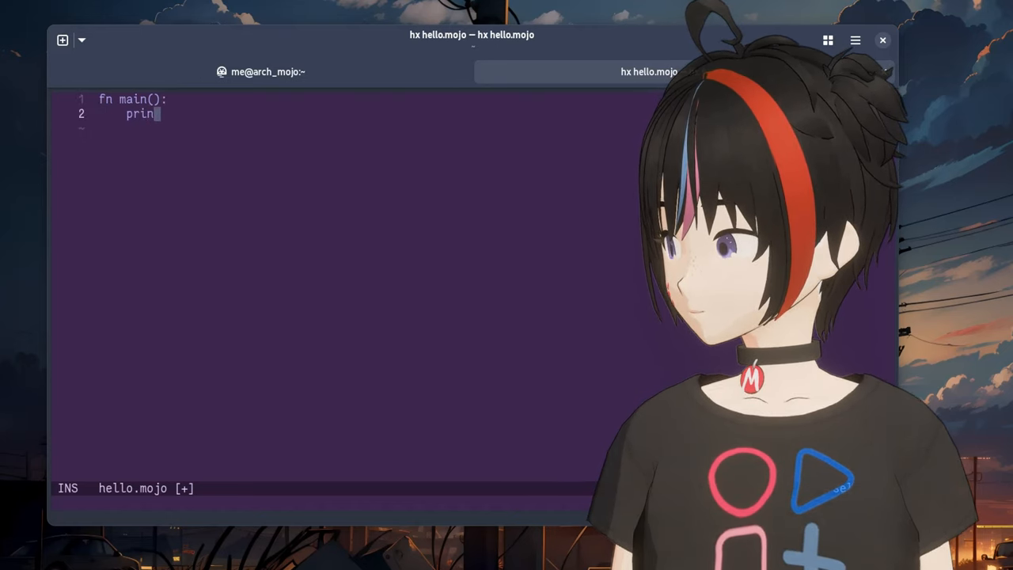
type("t()")
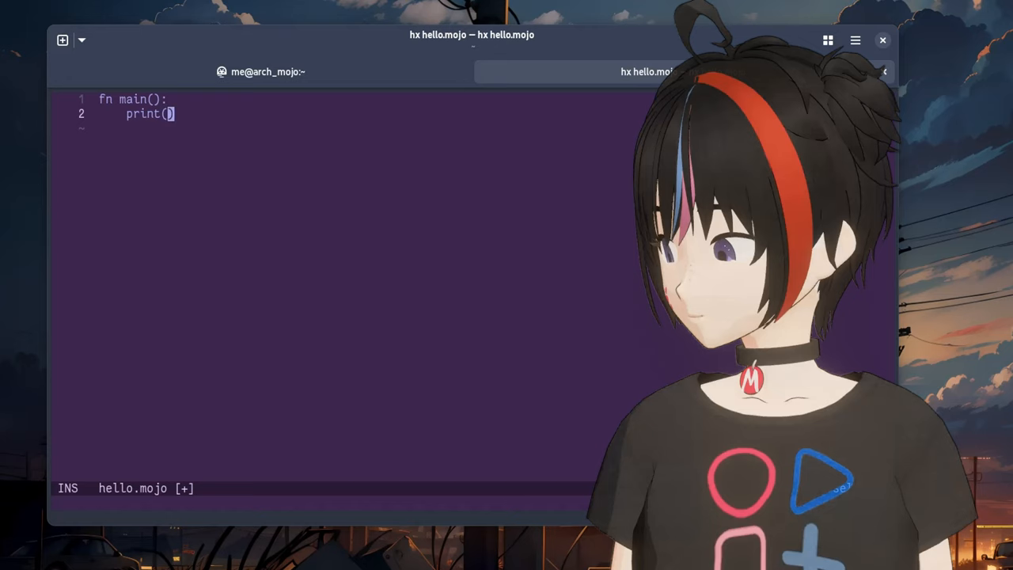
type("\"hello mojo")
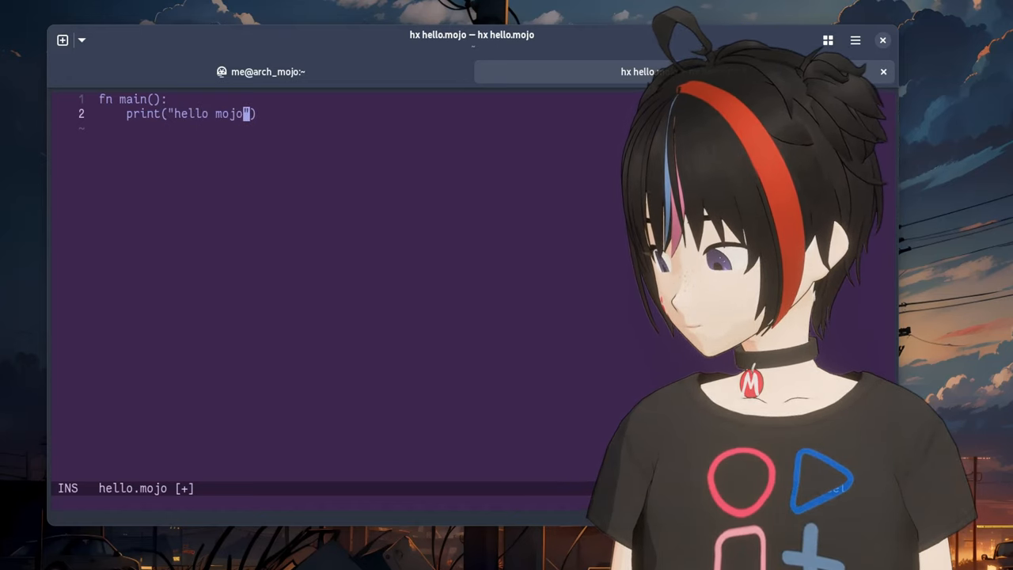
type(":wq")
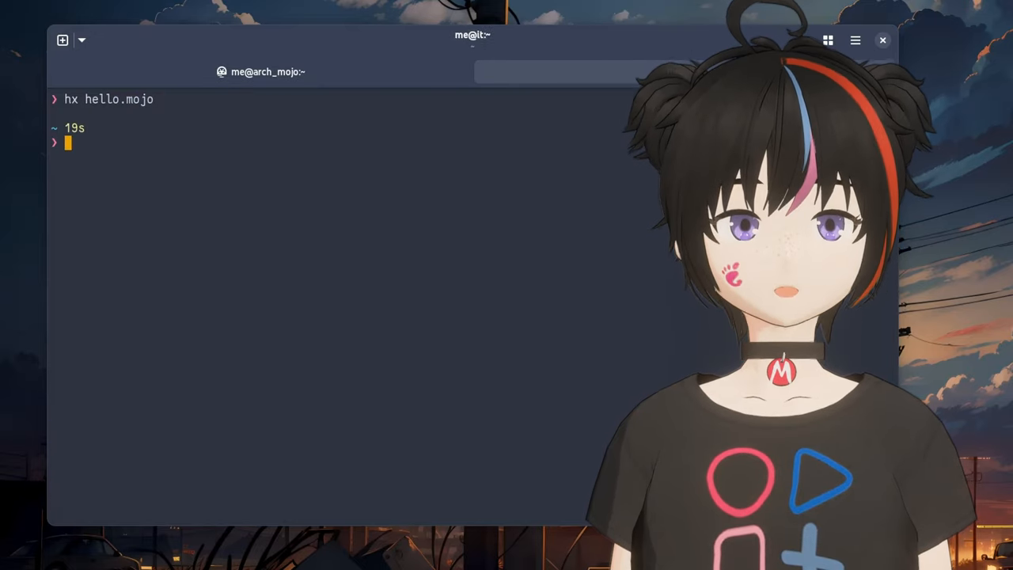
- Run 'mojo build hello.mojo', list the hello binary with ls, and run ./hello
type("mojo build")
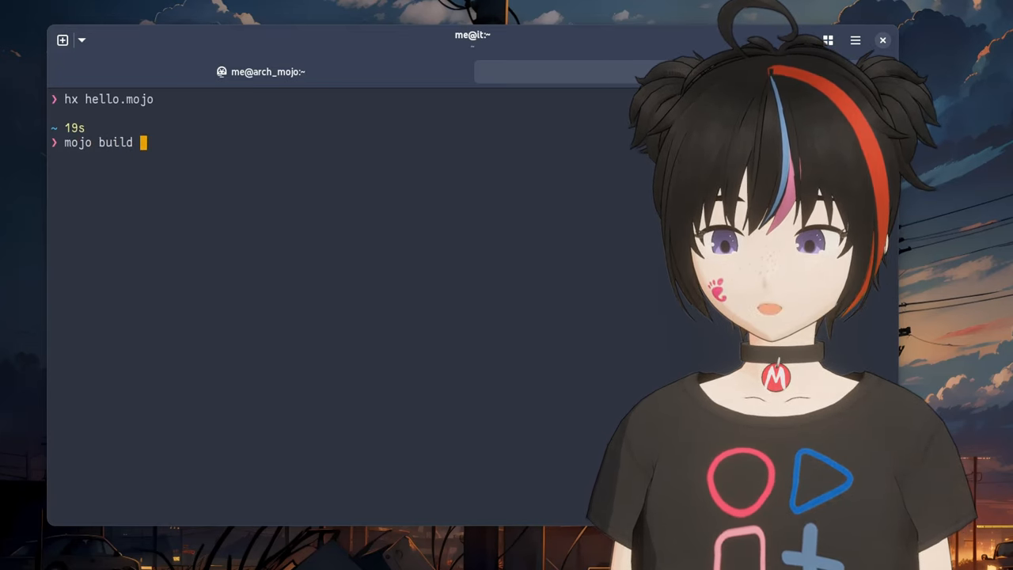
type("hello.mojo")
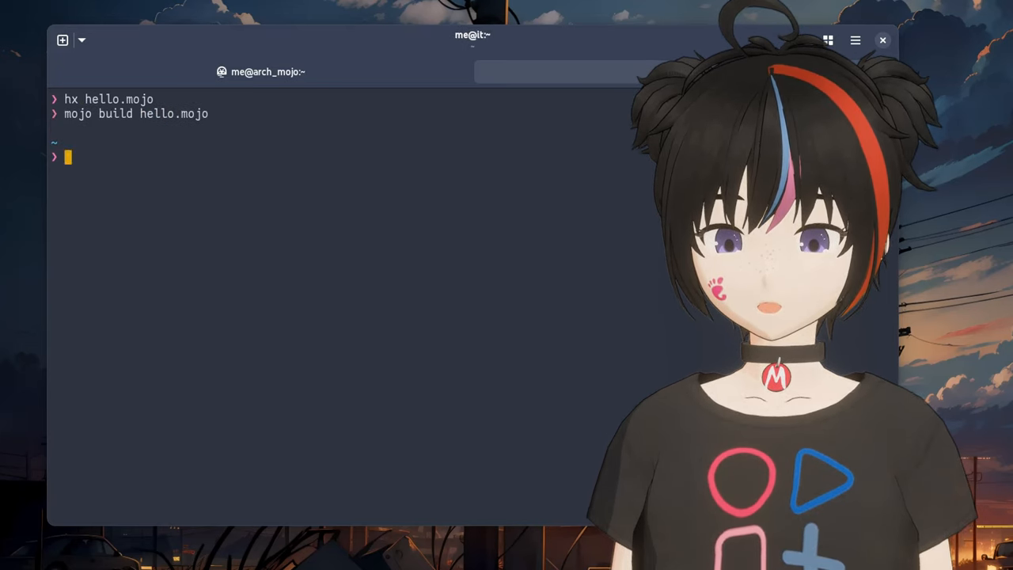
type("ls")
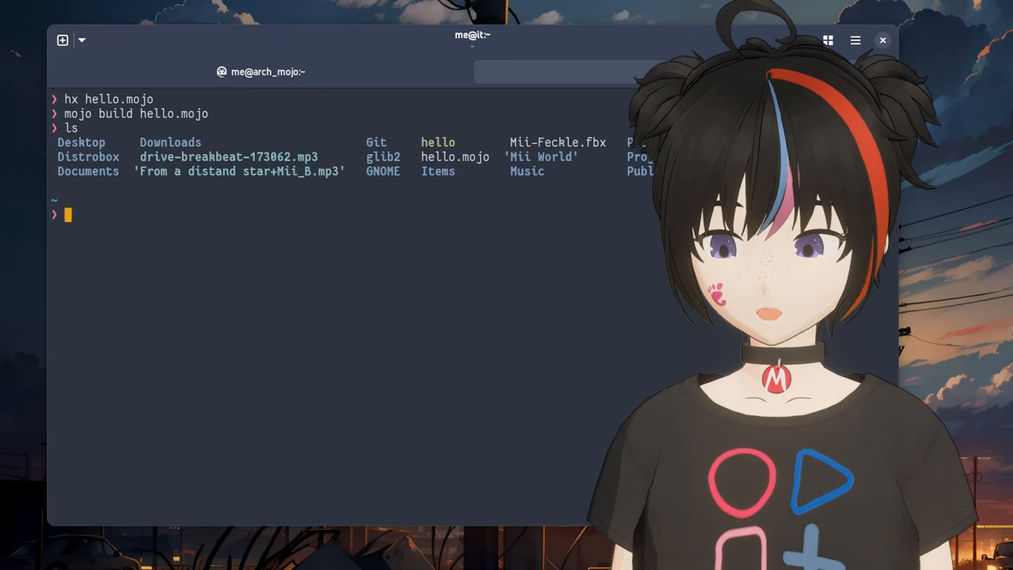
type("./")
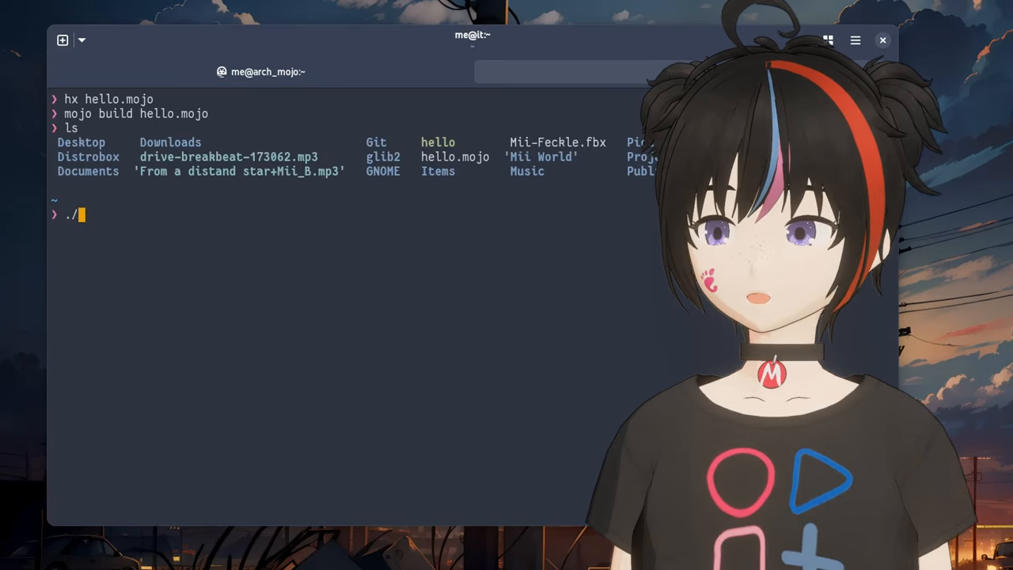
type("hello")
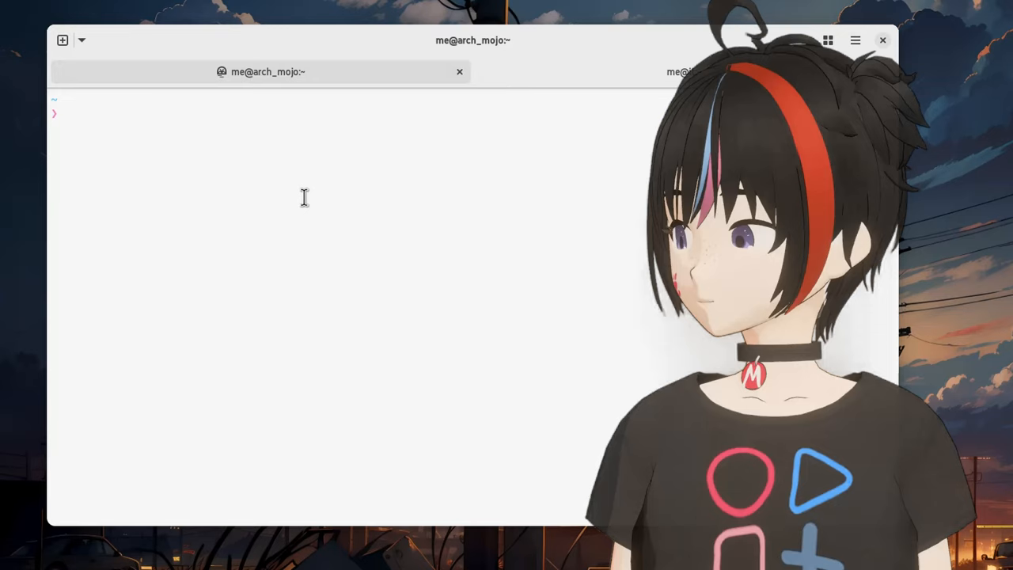
- Run mojo build hello.mojo in the light arch_mojo tab and begin entering ./hello
type("mojo build hello.mojo")
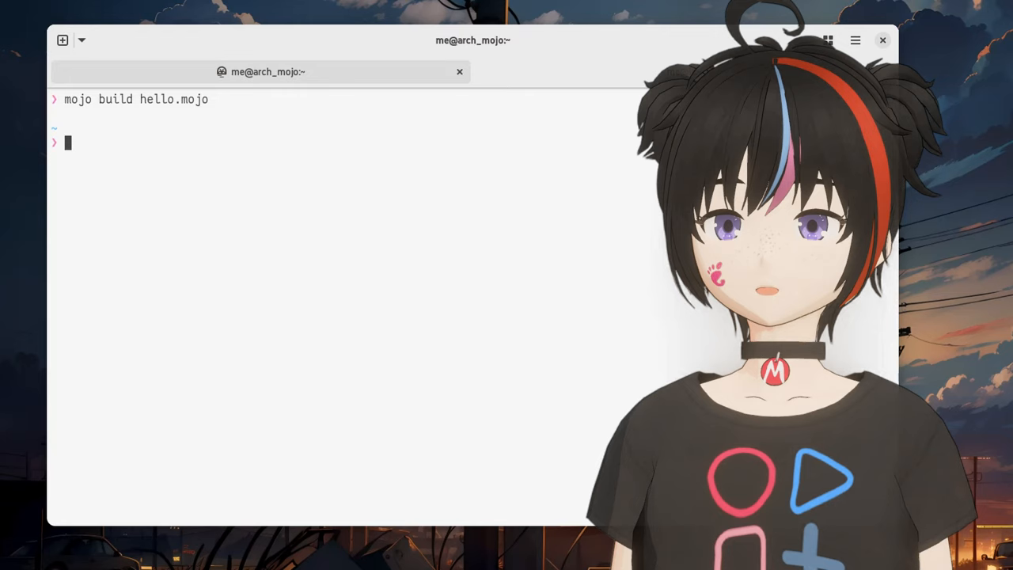
type("./hel")
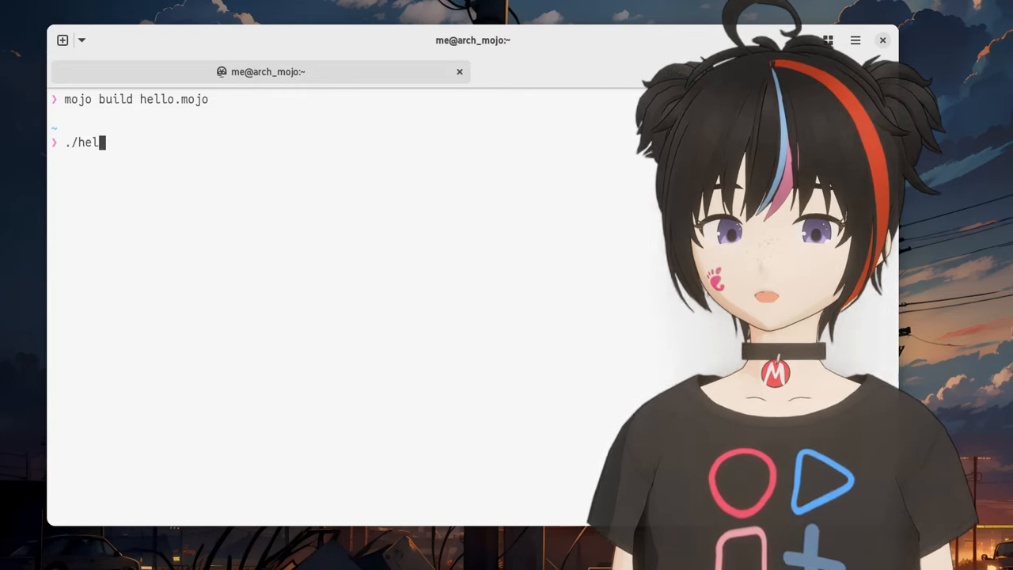